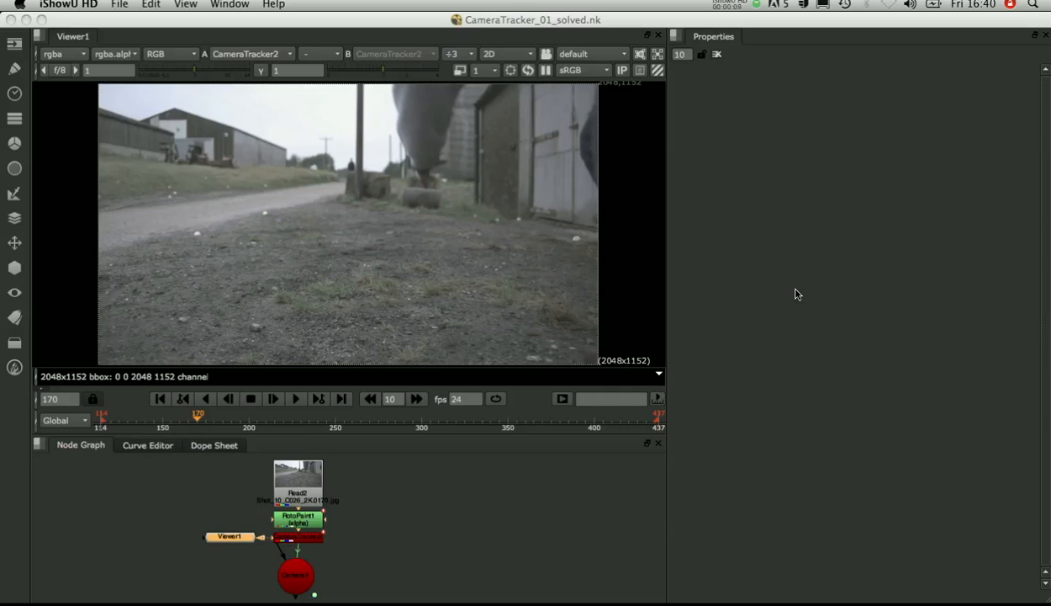
mouse_move(353, 328)
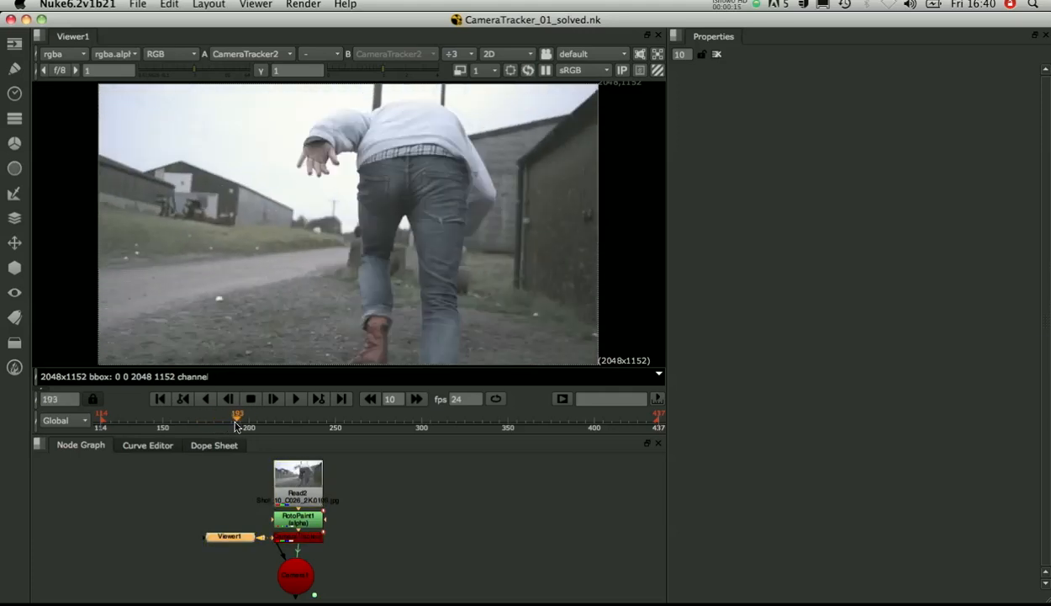
Play the plate and bring up CameraTracker2's properties to review the tracked features
left_click(297, 537)
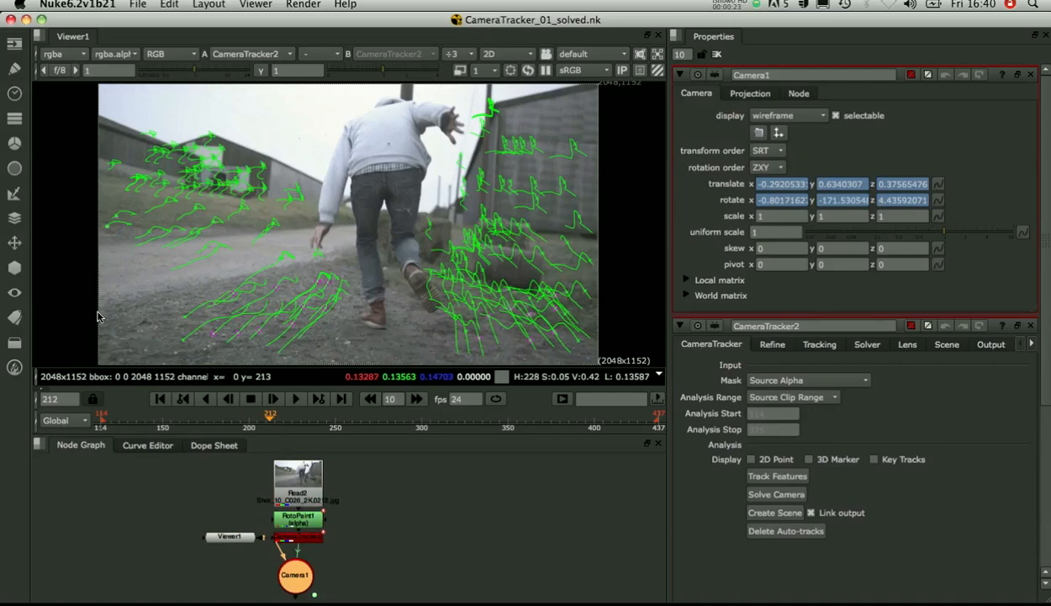
left_click(505, 52)
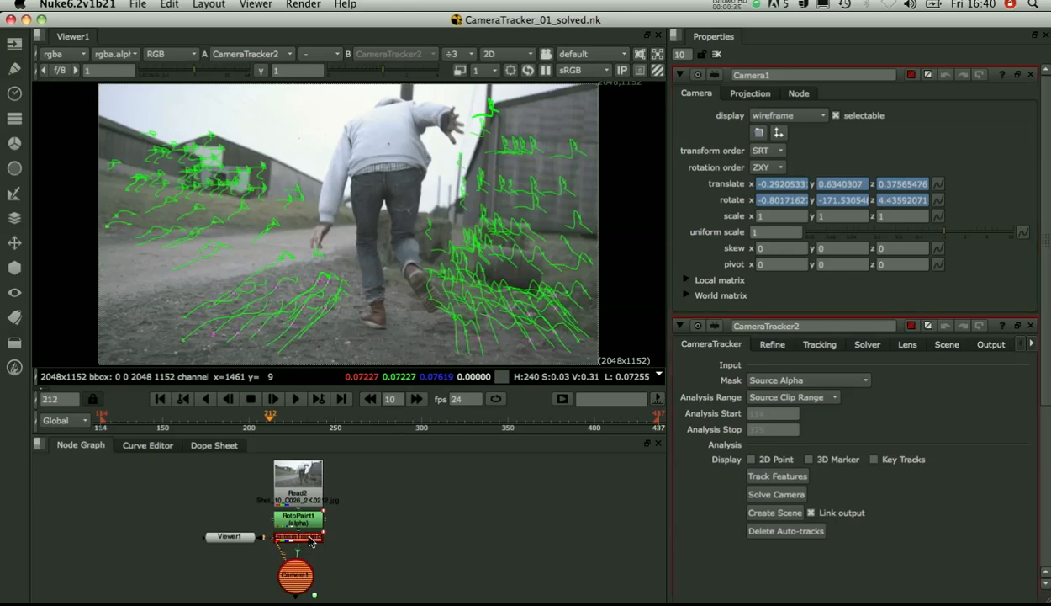
left_click(1030, 74)
type("Read")
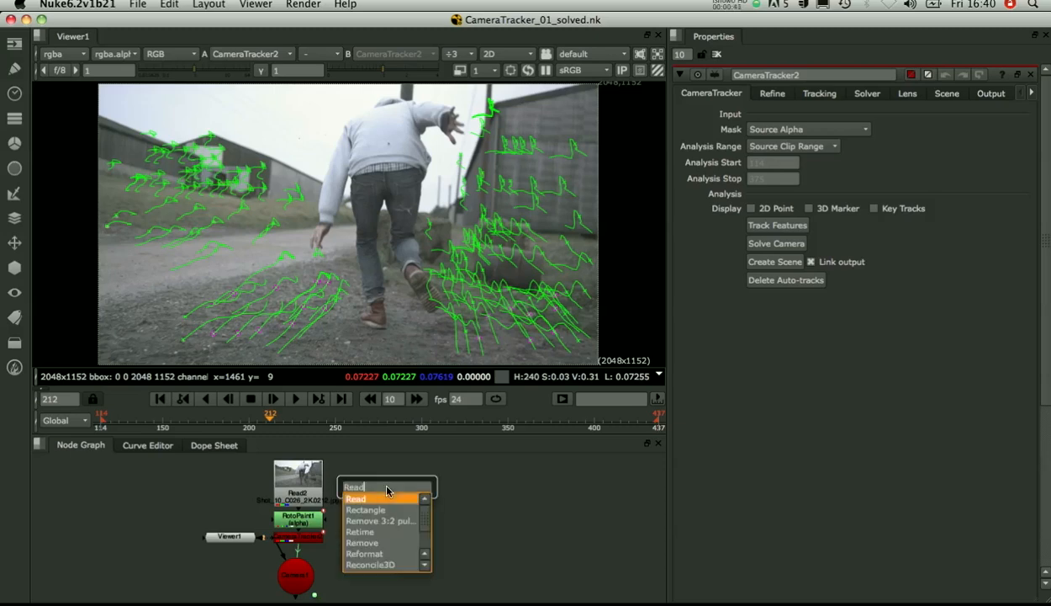
Read in 24mmGrid.exr and feed it into a new LensDistortion node
left_click(357, 498)
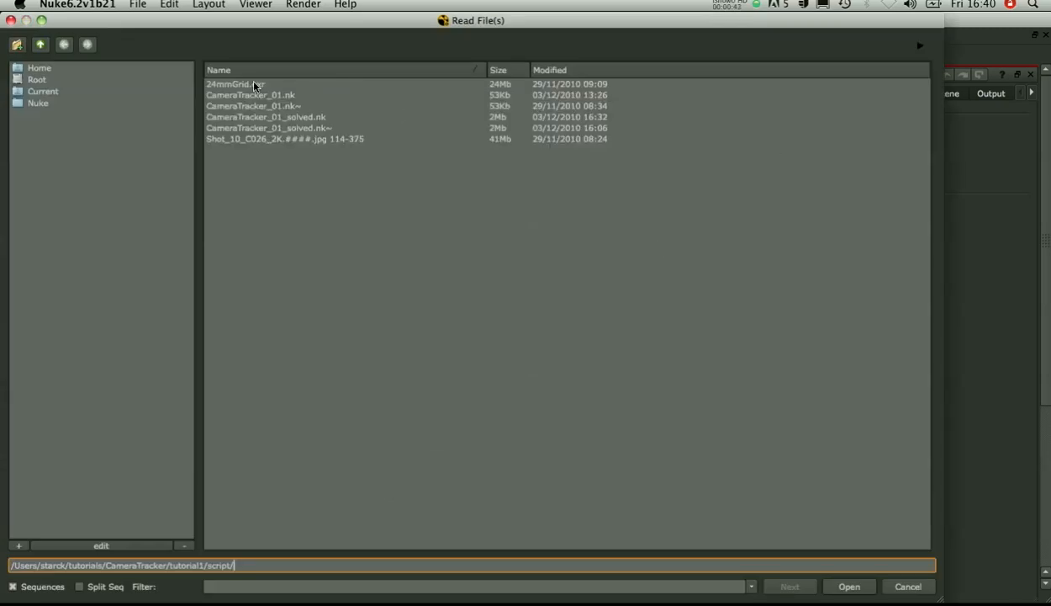
left_click(848, 585)
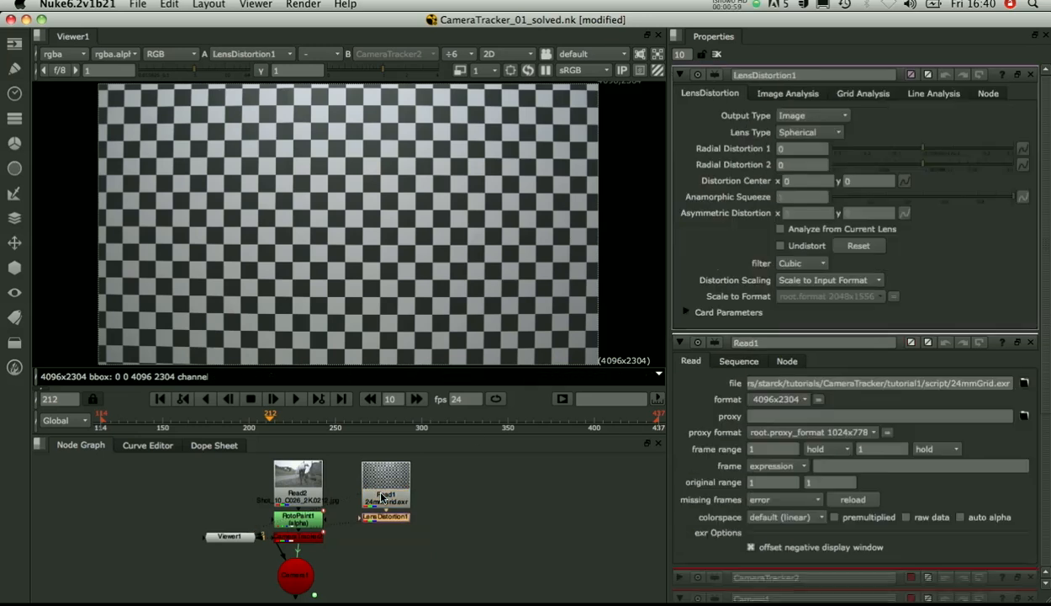
Run Analyze Grid on the checkerboard to measure radial distortion, then view the undistorted plate
left_click(862, 94)
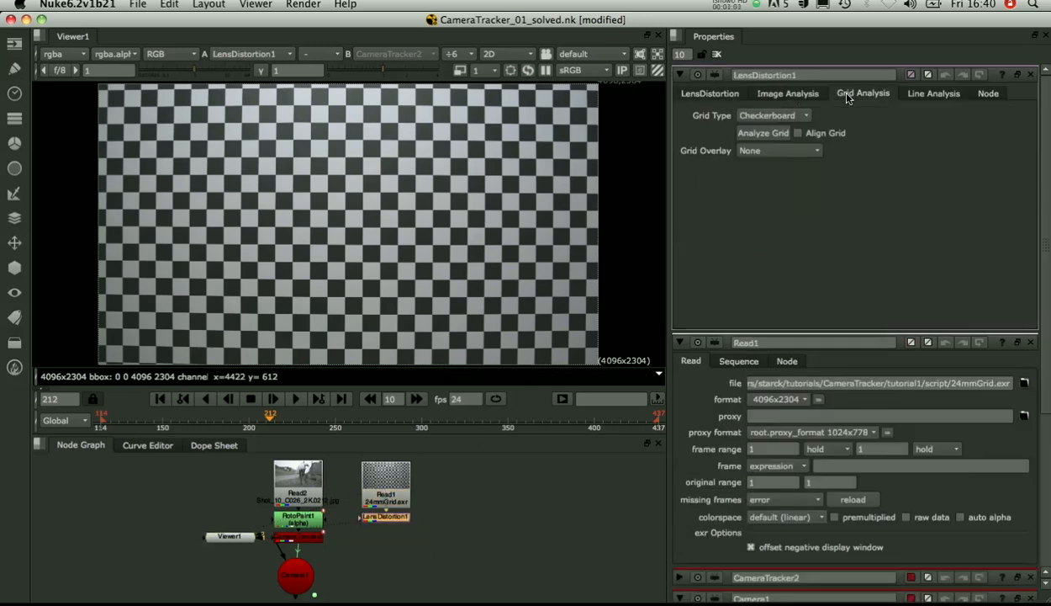
left_click(763, 132)
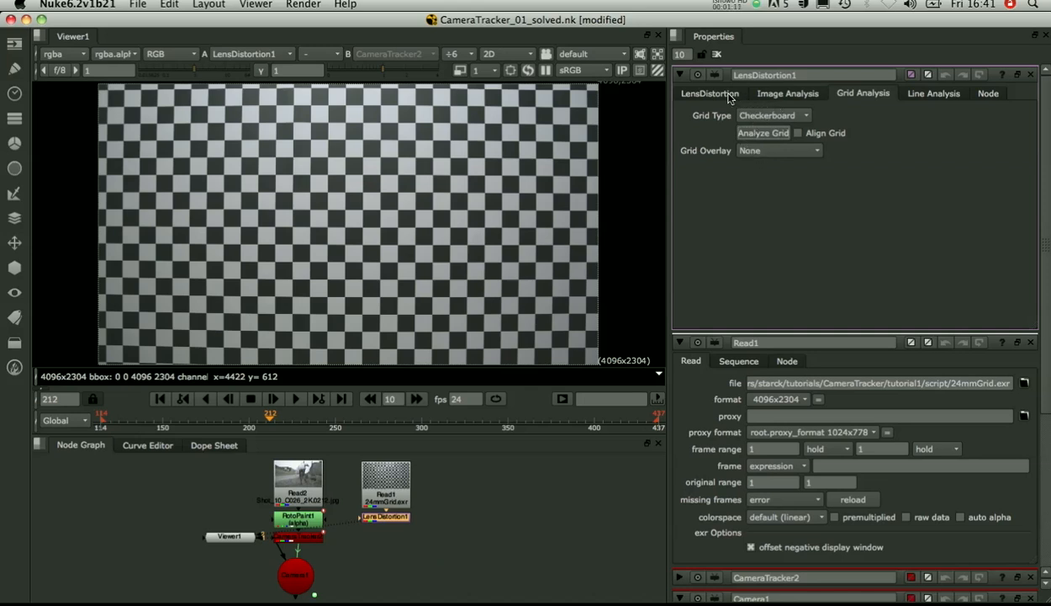
left_click(710, 93)
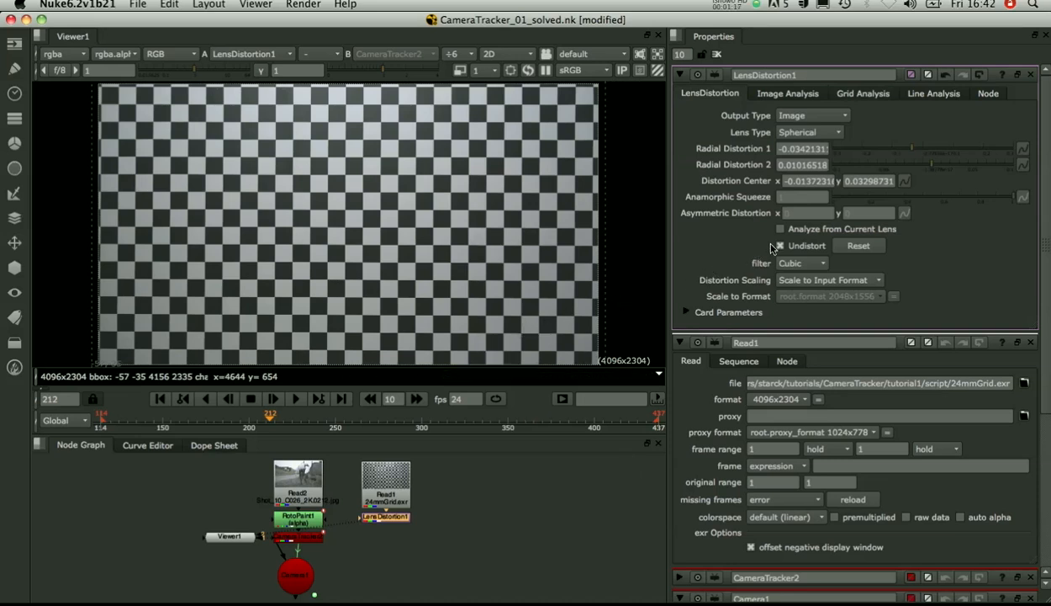
left_click(779, 245)
type("Ca")
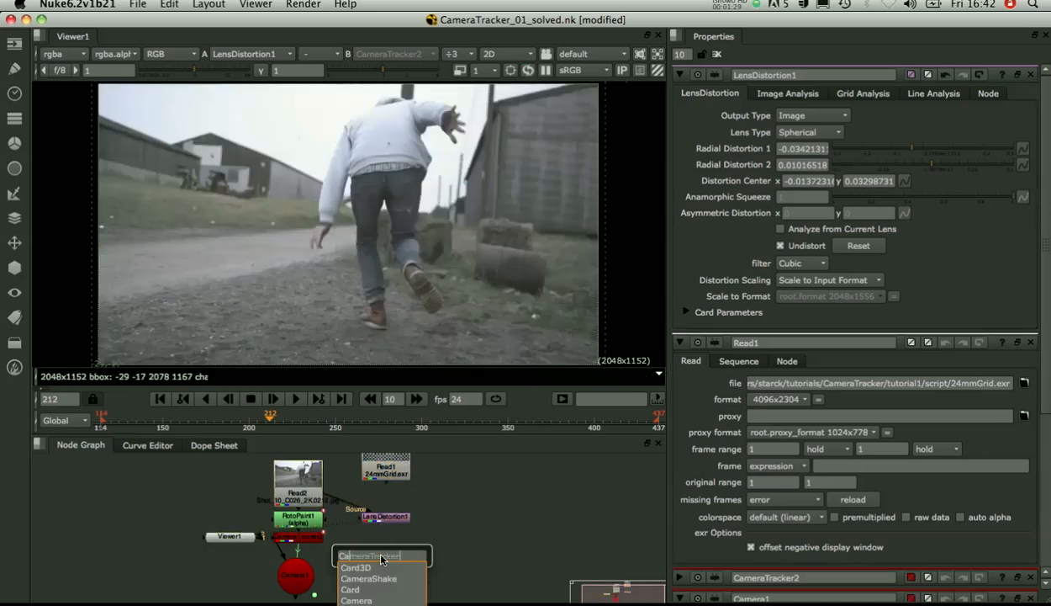
Create and delete an extra CameraTracker node, then reopen CameraTracker2's settings
left_click(370, 556)
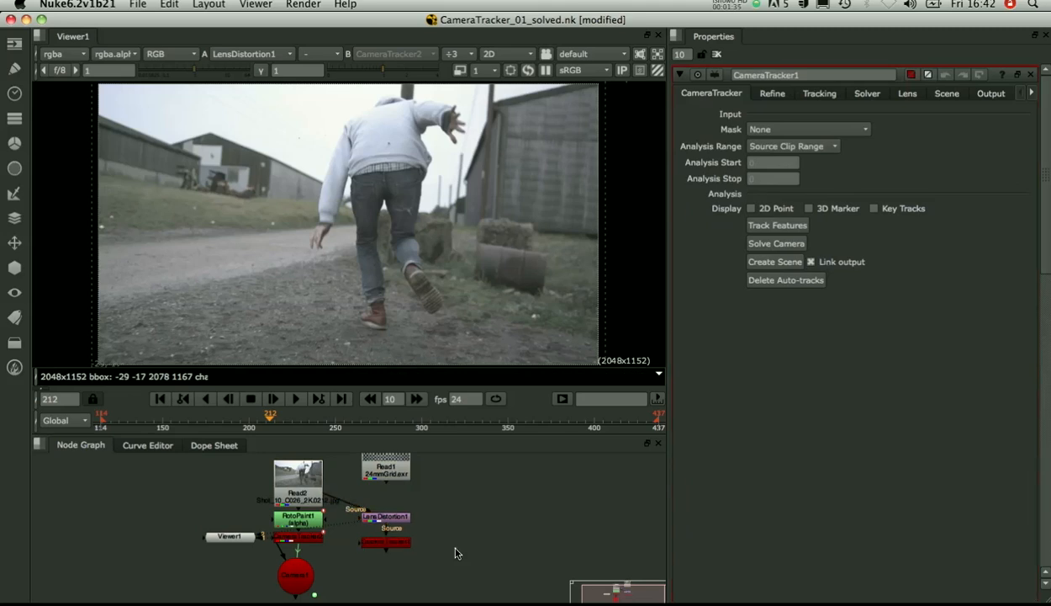
left_click(385, 542)
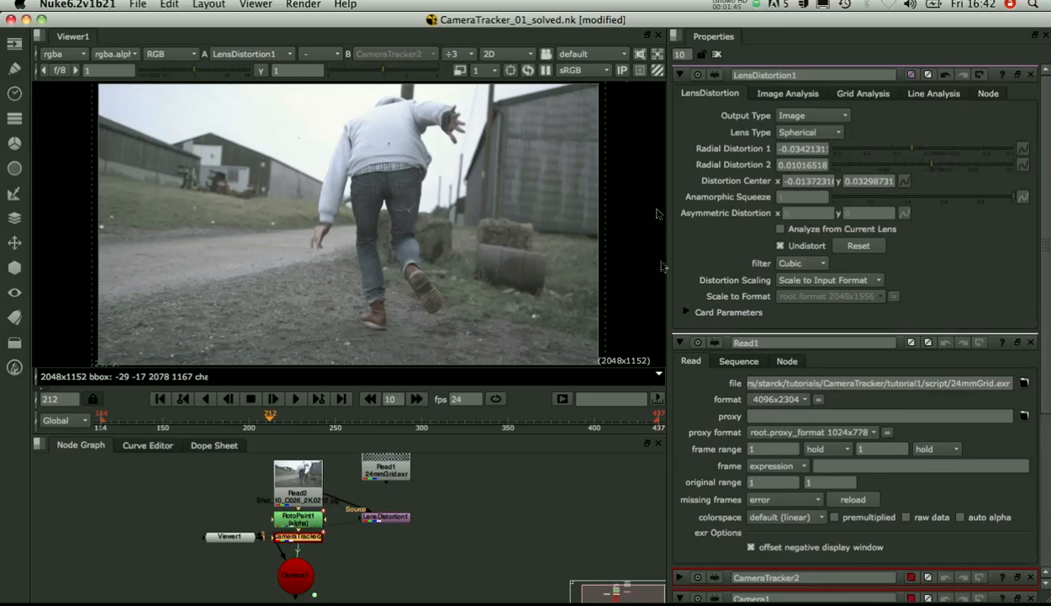
left_click(297, 535)
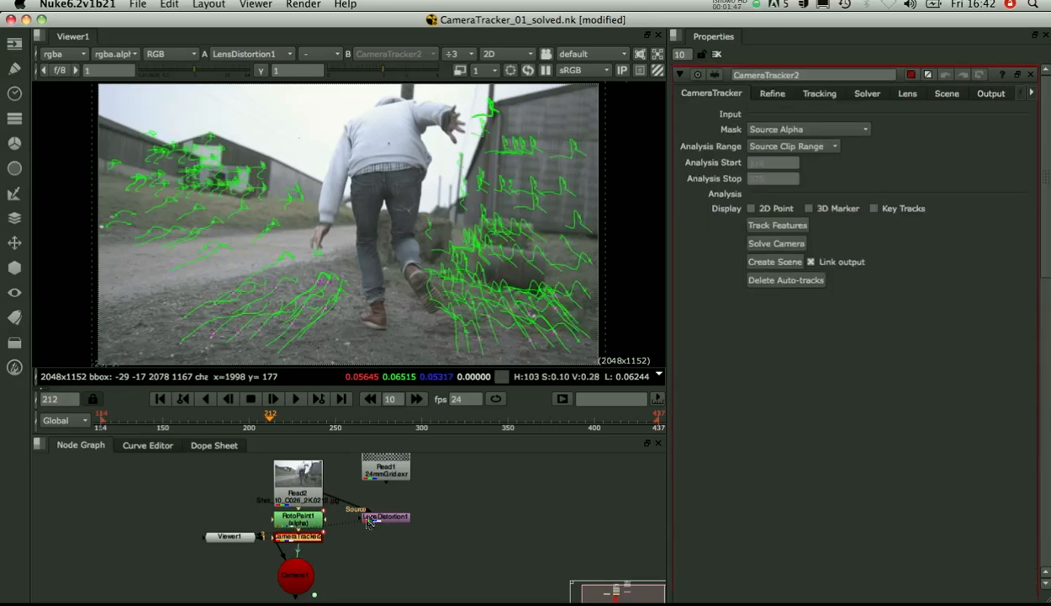
Set CameraTracker2's Lens Distortion to Known Lens using LensDistortion1's radial and center values
double_click(384, 516)
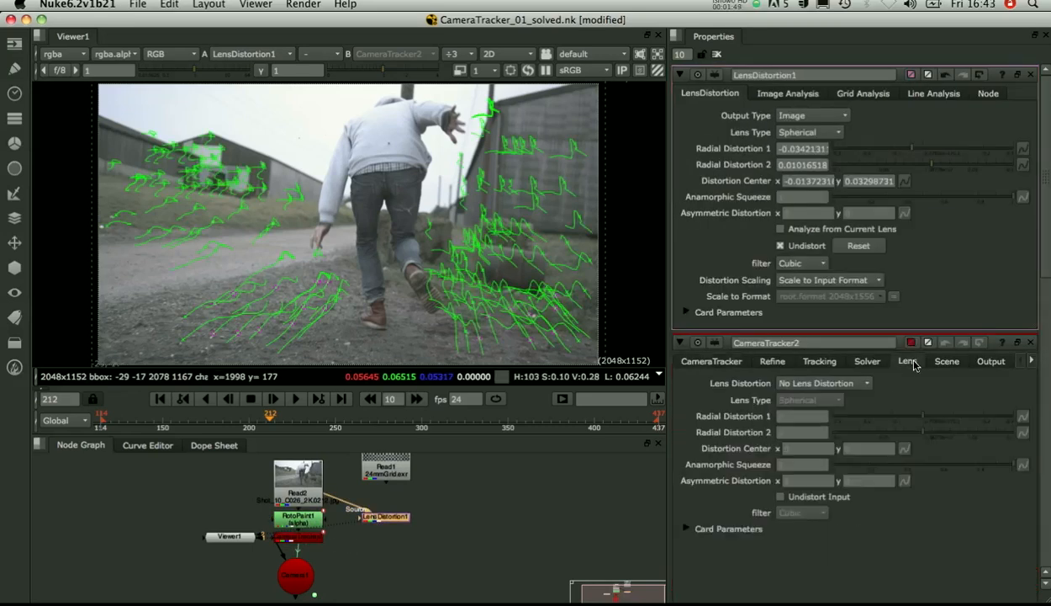
left_click(824, 384)
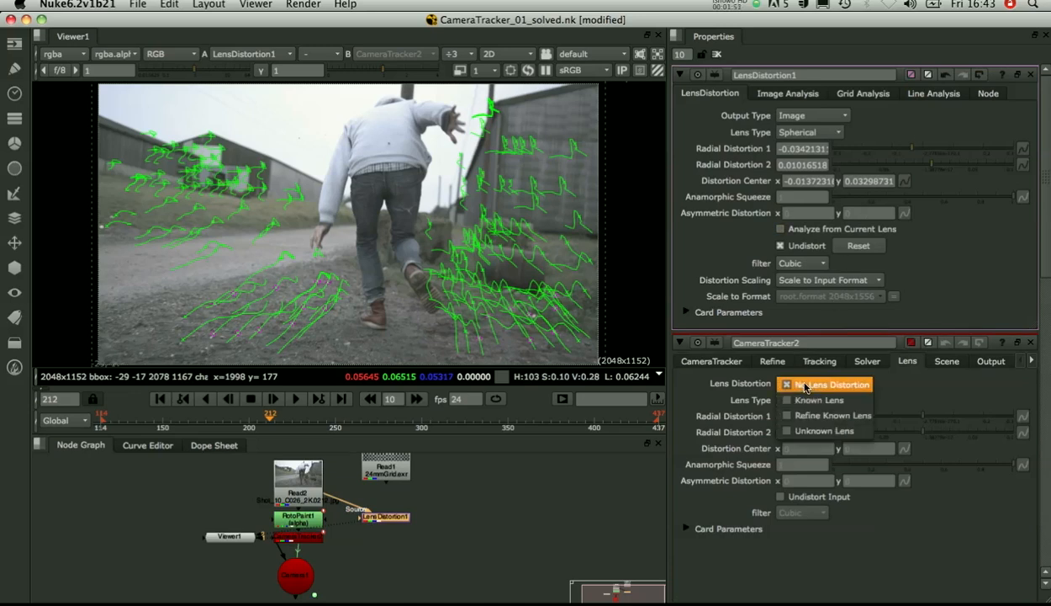
left_click(821, 401)
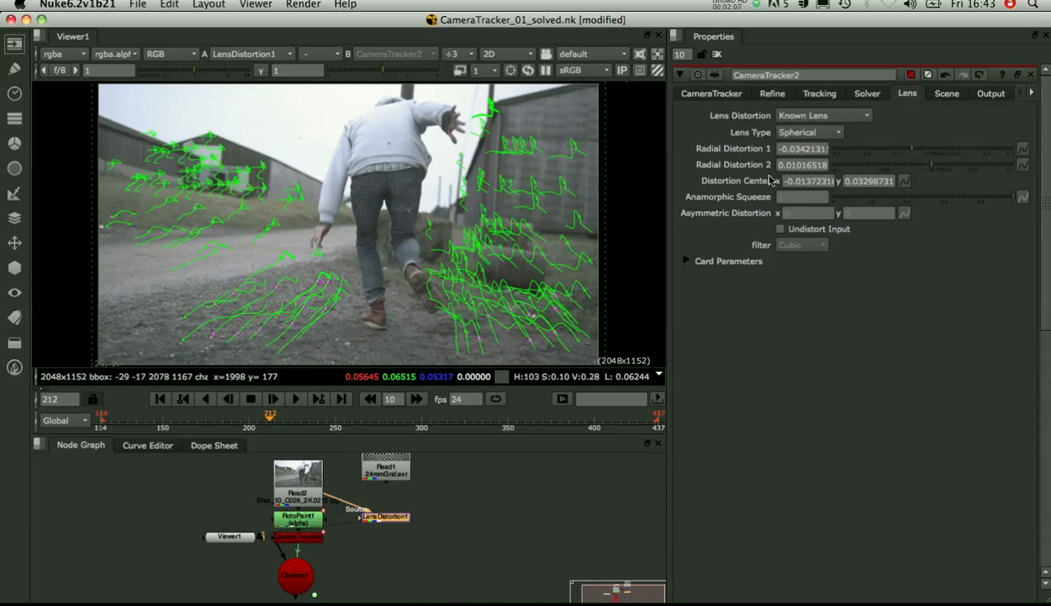
mouse_move(737, 151)
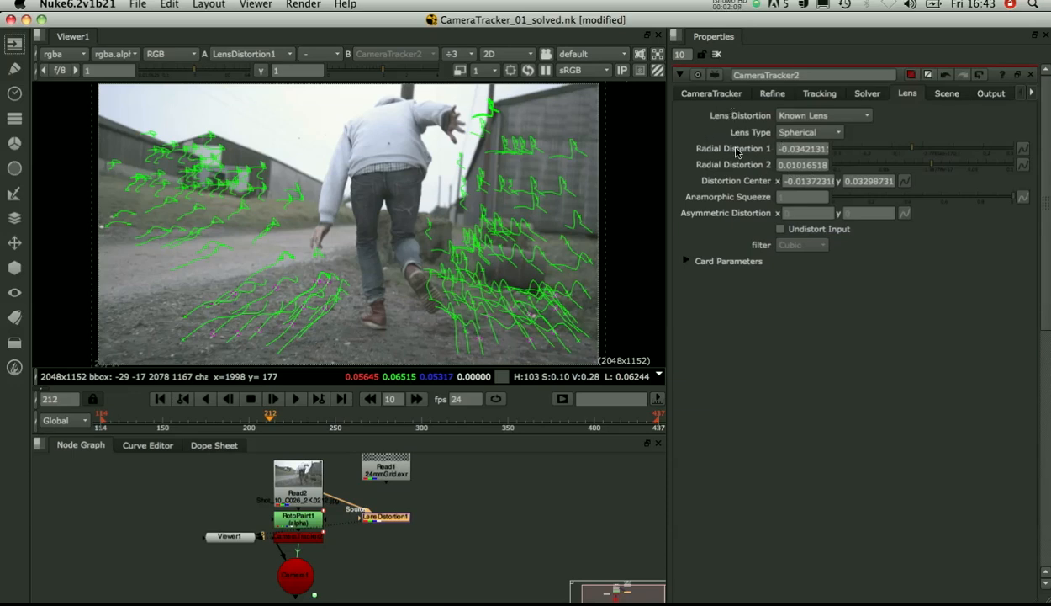
mouse_move(655, 141)
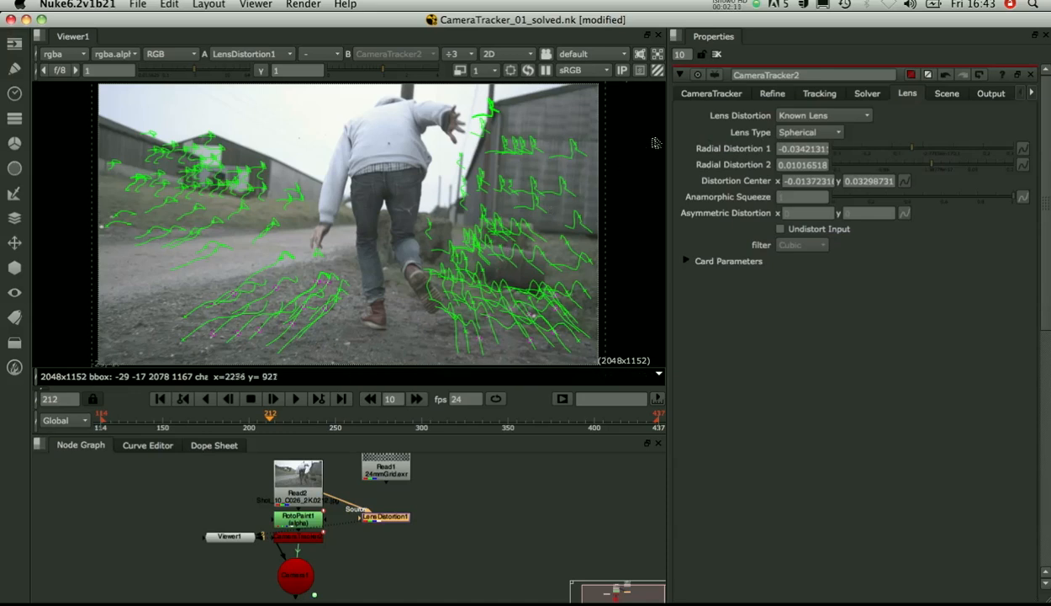
left_click(780, 229)
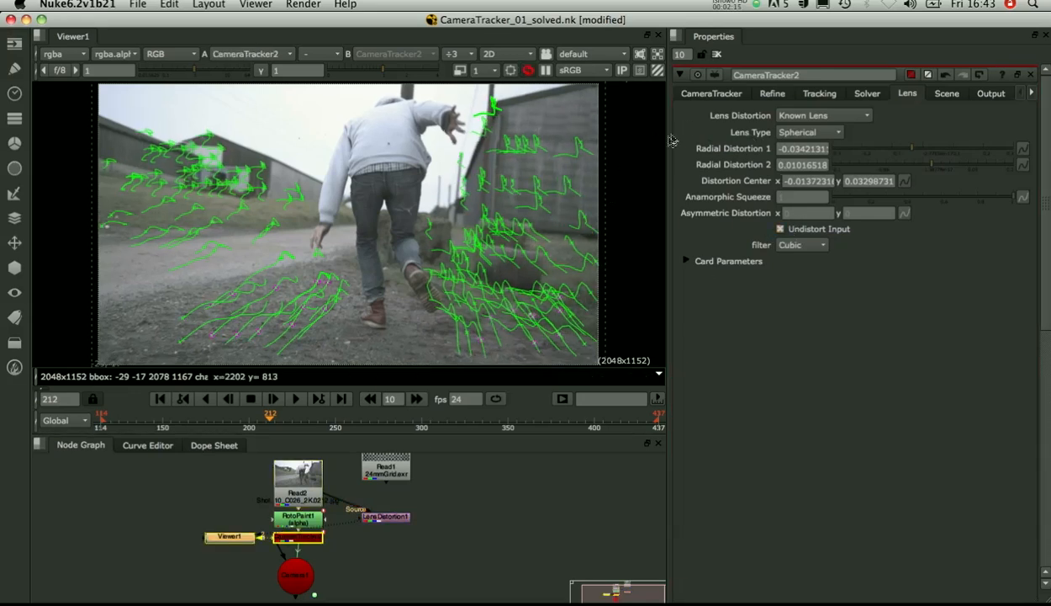
Solve the camera with the known lens and create the scene, placing the new Camera1 node
left_click(710, 94)
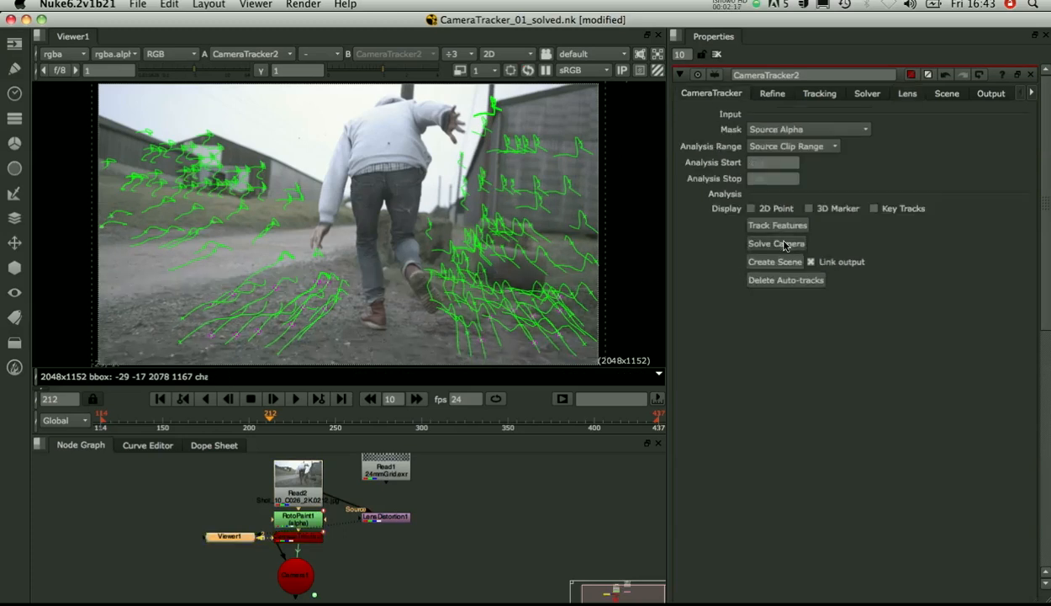
left_click(775, 242)
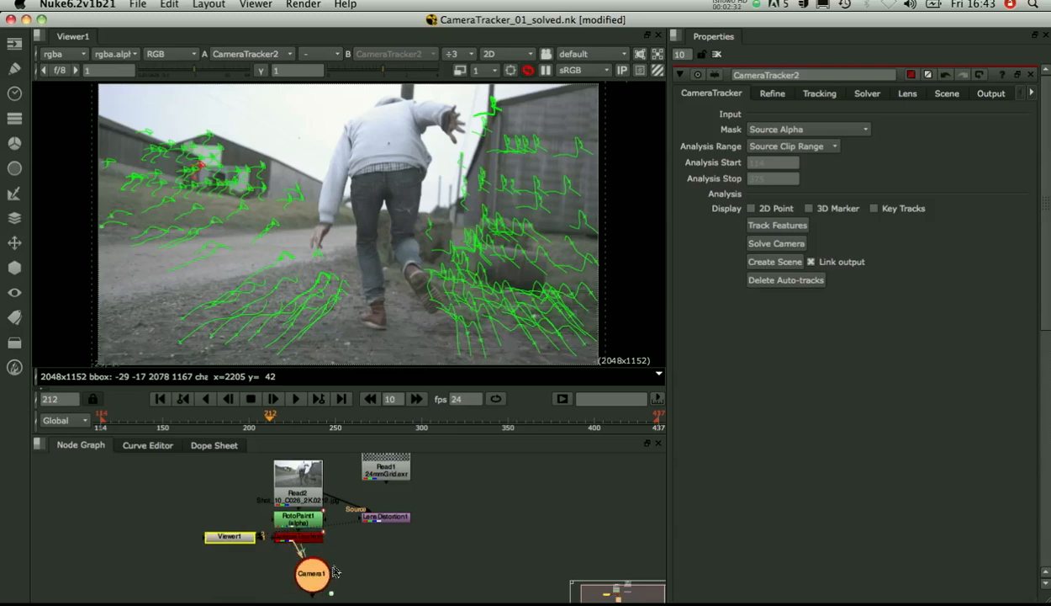
left_click_drag(312, 572, 340, 568)
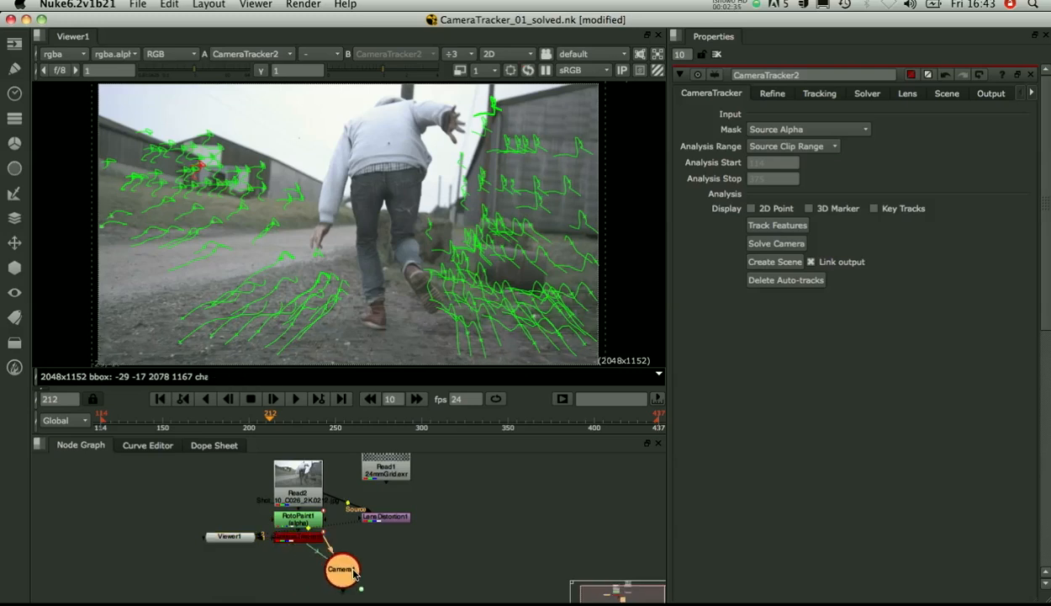
left_click(750, 209)
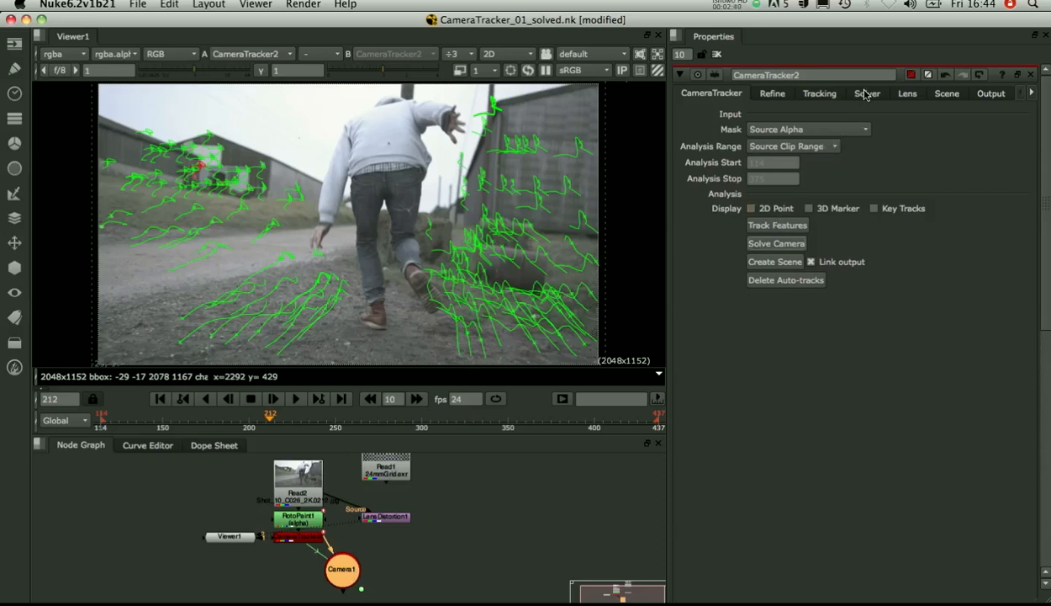
Set the solver to a known 24 mm focal length with a 24 x 13.7 mm film back
left_click(868, 94)
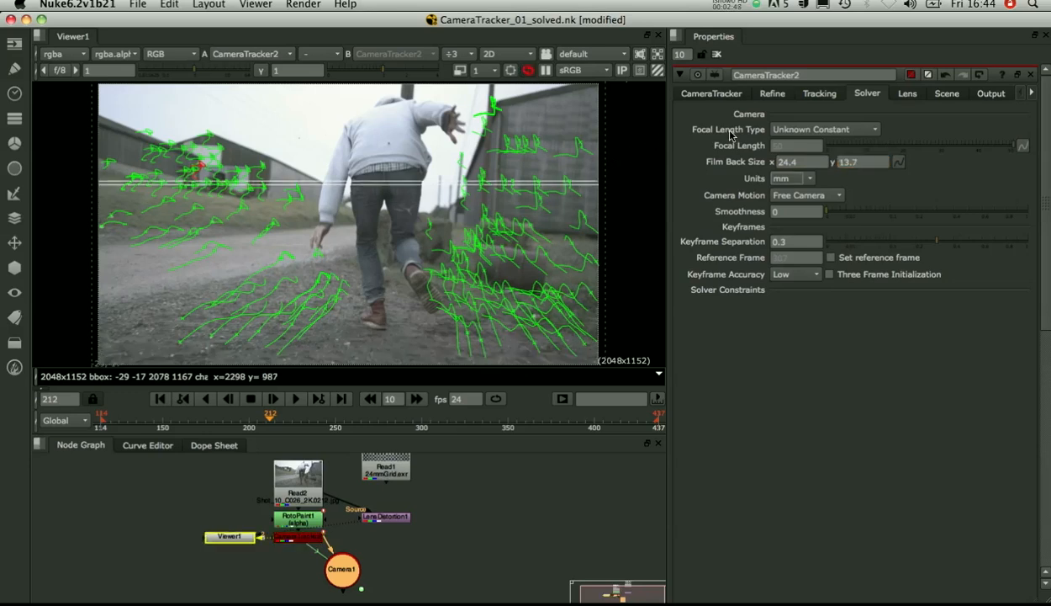
left_click(823, 128)
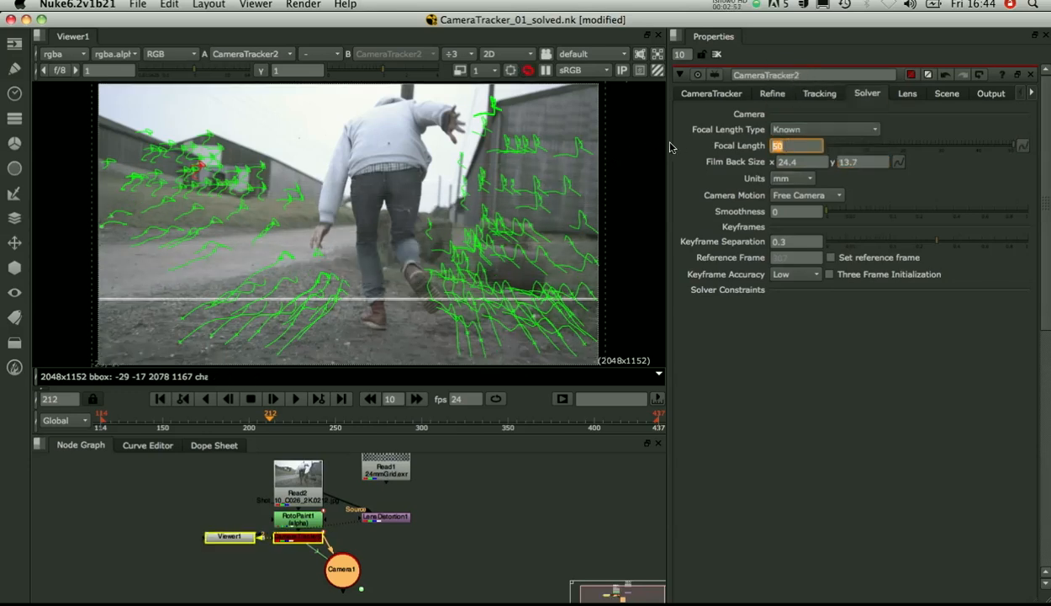
key("Tab")
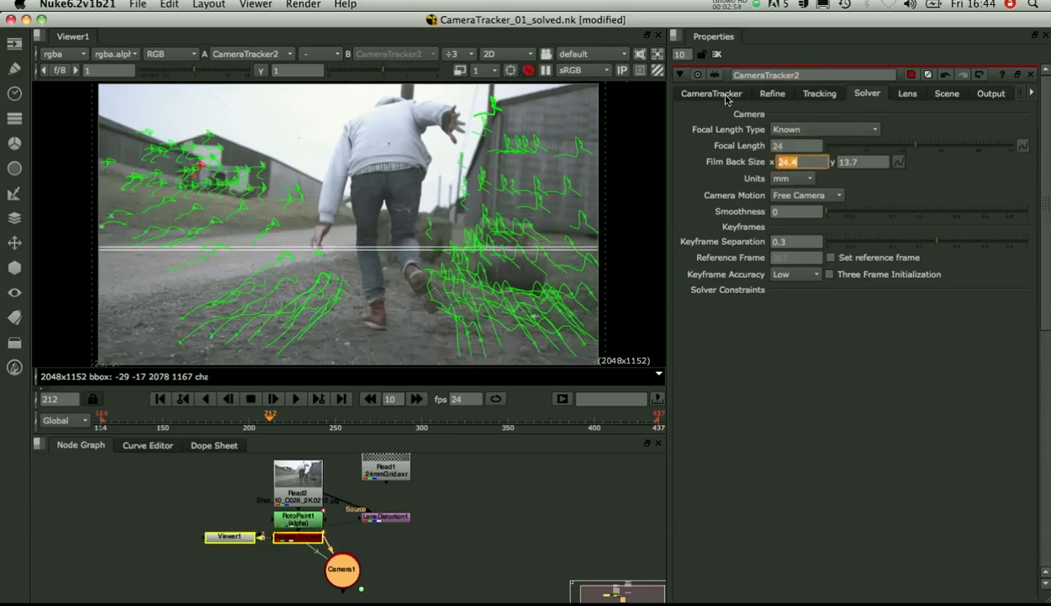
left_click(711, 94)
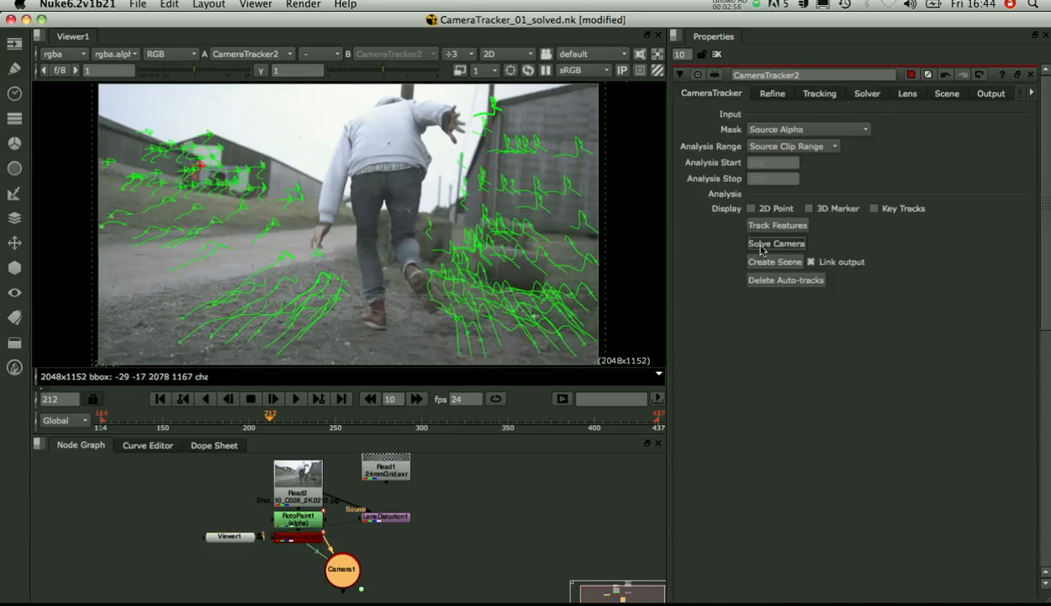
Re-solve the camera with the 24 mm lens, confirming the reset of the previous solve
left_click(776, 243)
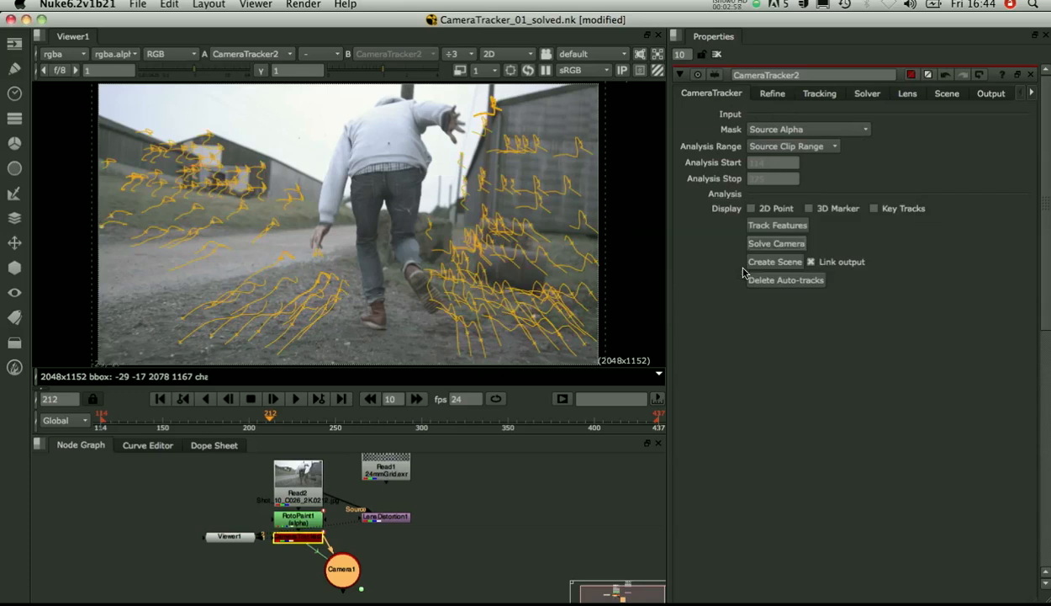
left_click(774, 242)
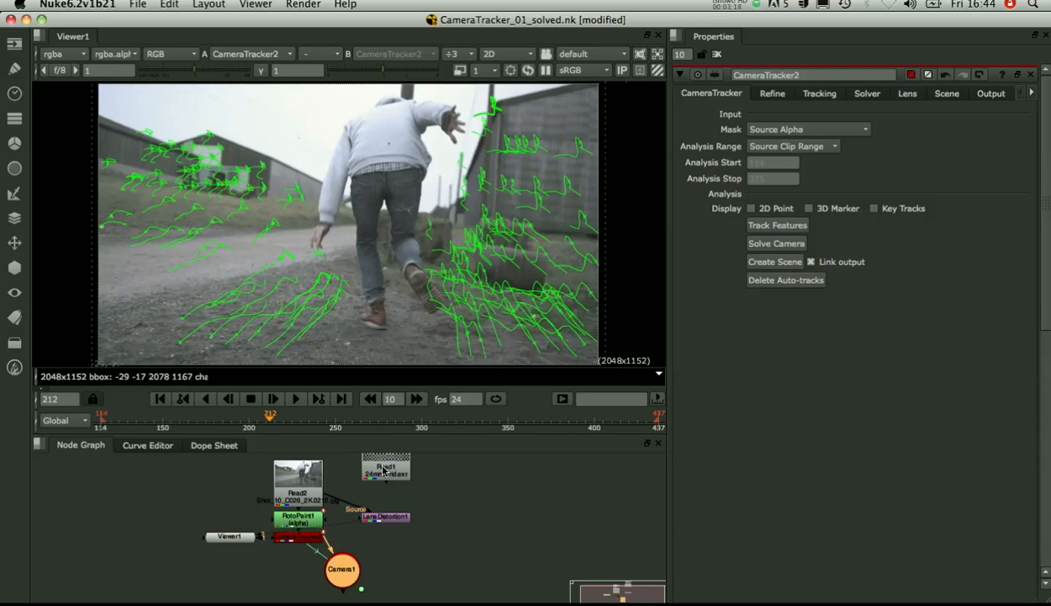
mouse_move(265, 232)
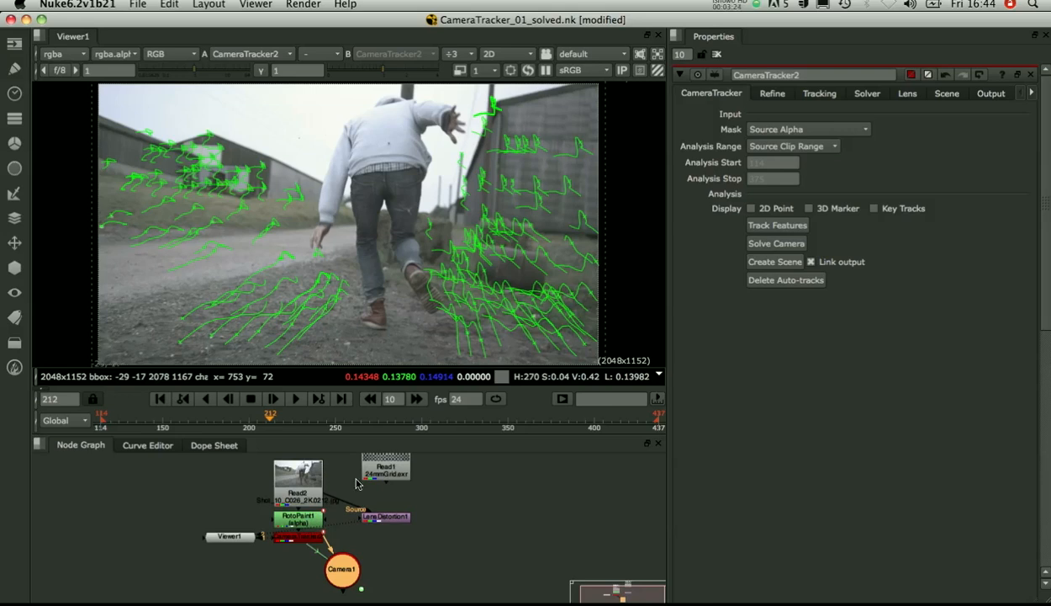
mouse_move(622, 197)
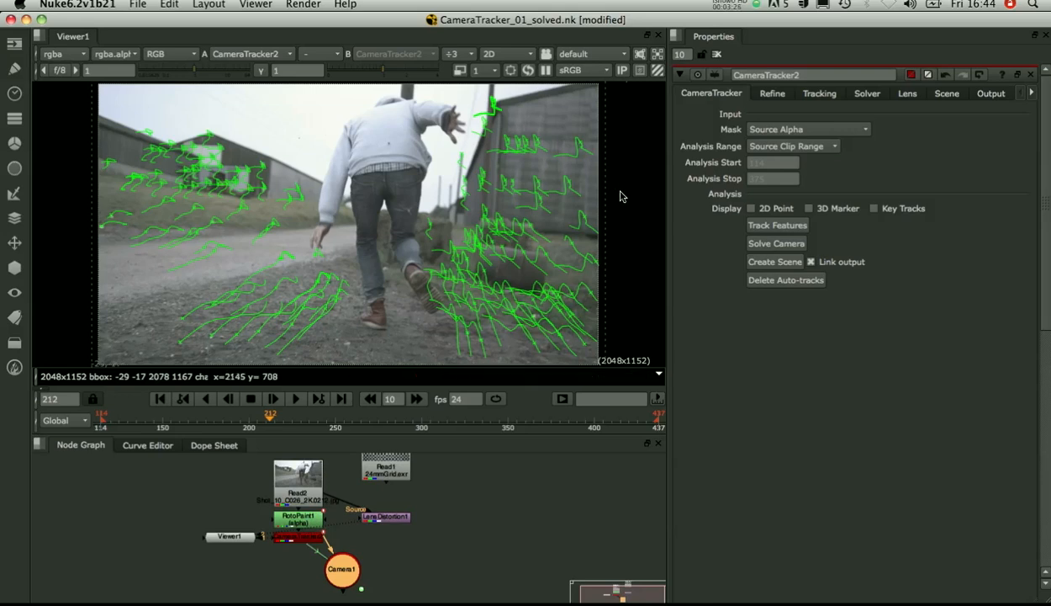
left_click(508, 54)
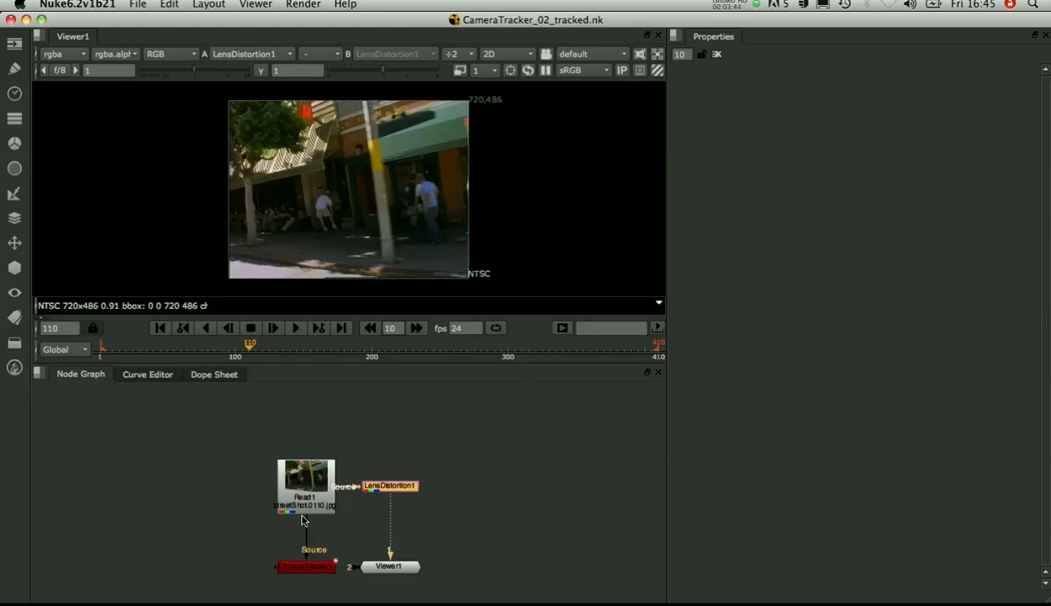
mouse_move(235, 259)
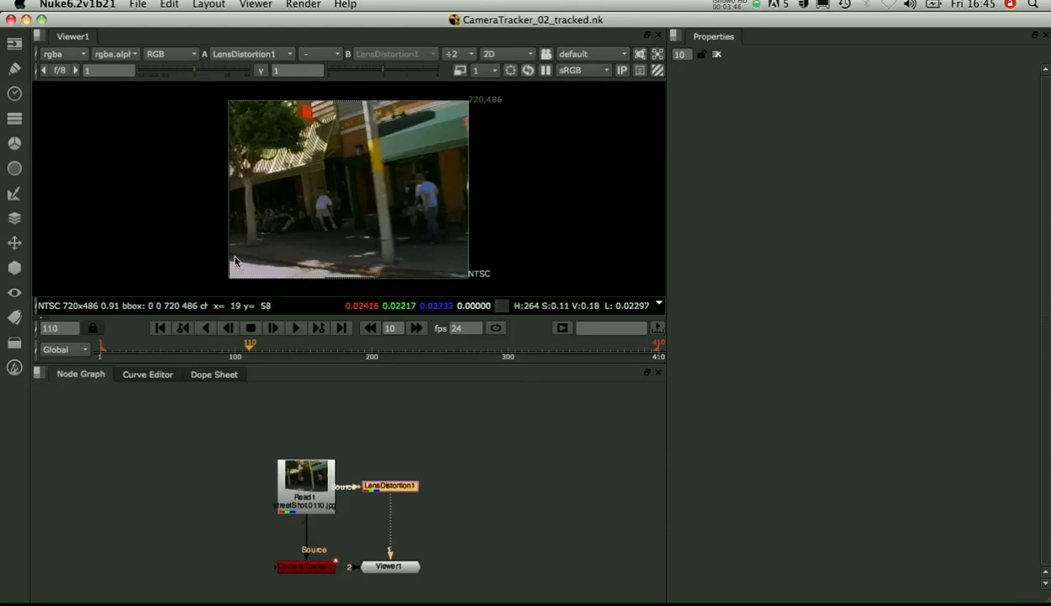
mouse_move(294, 311)
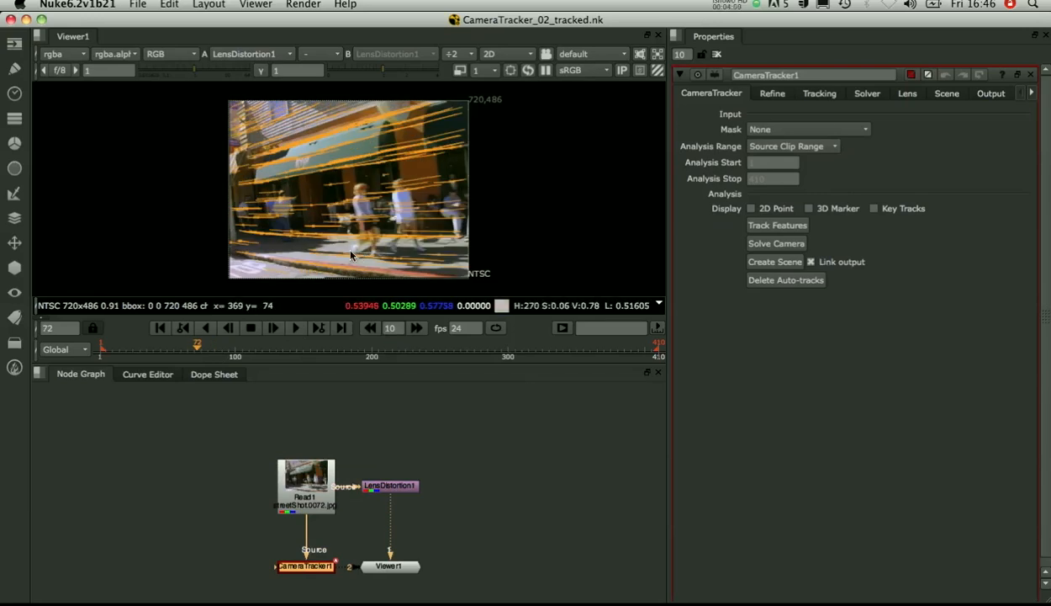
mouse_move(373, 262)
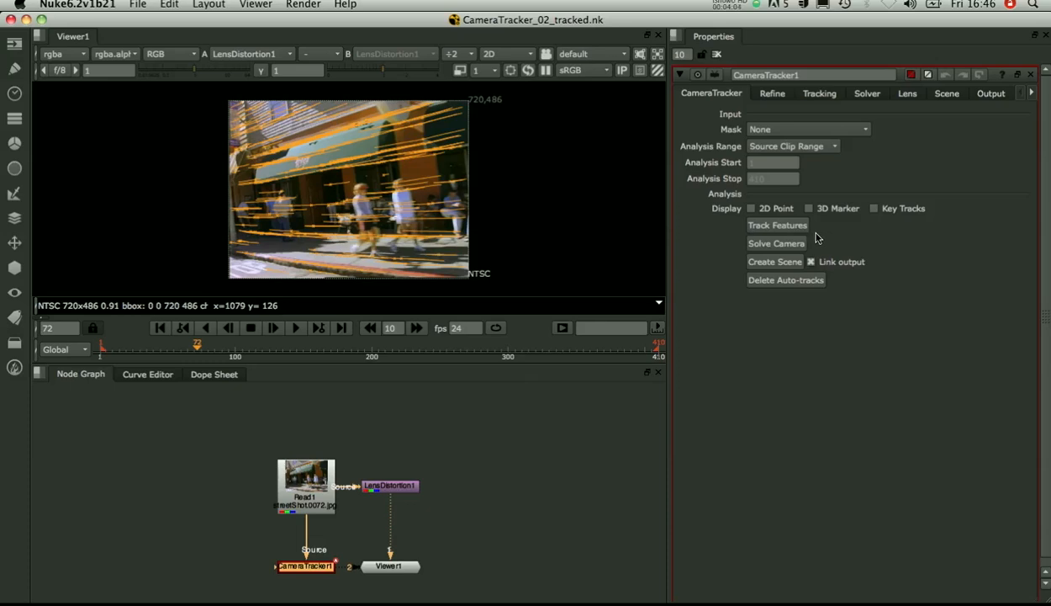
Solve CameraTracker1's camera from the street-scene tracks and view the point cloud in 3D
left_click(776, 243)
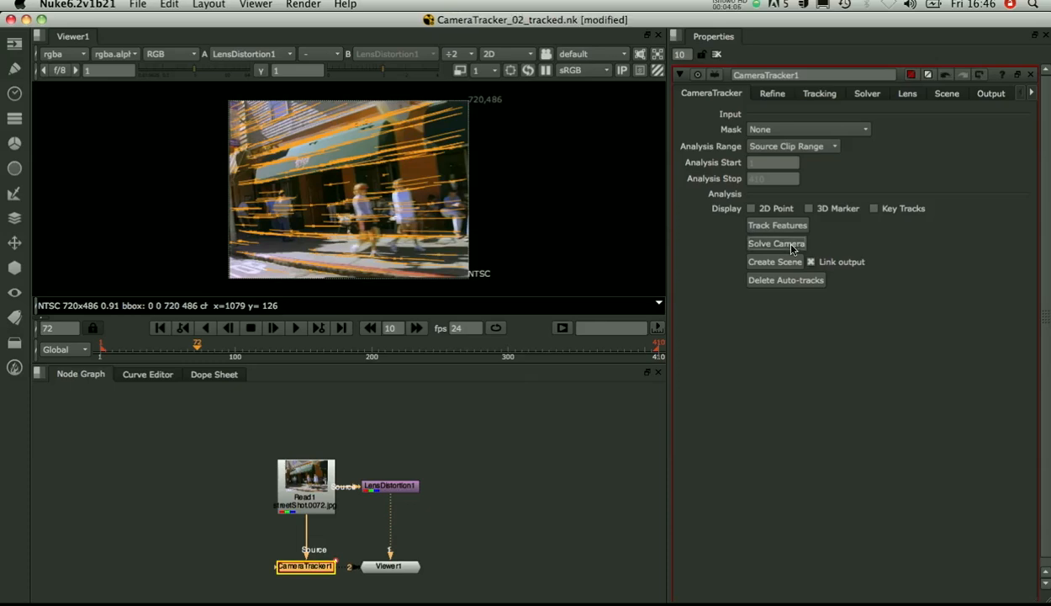
mouse_move(599, 230)
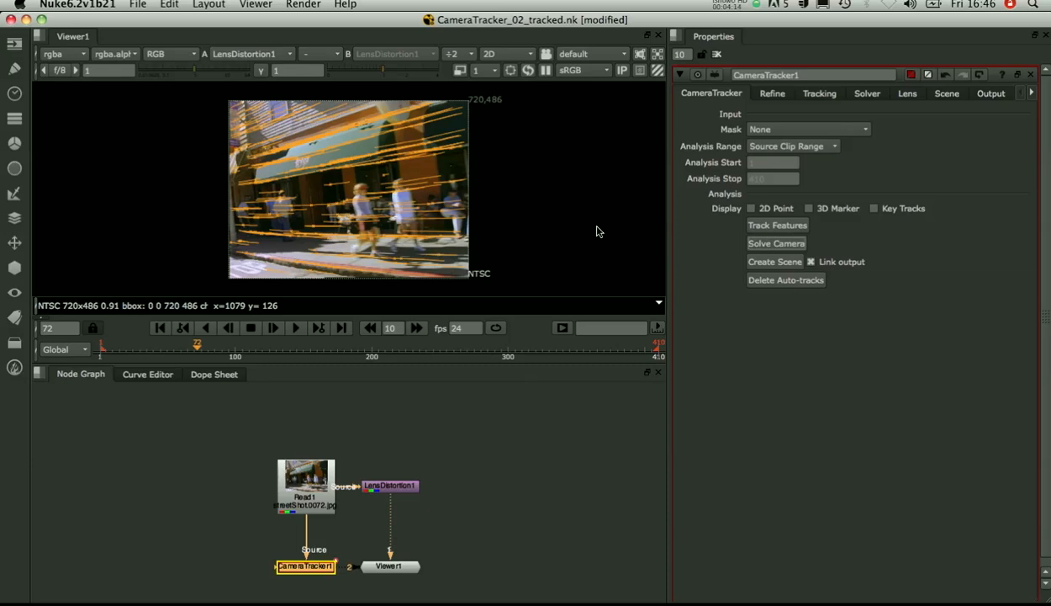
left_click(775, 242)
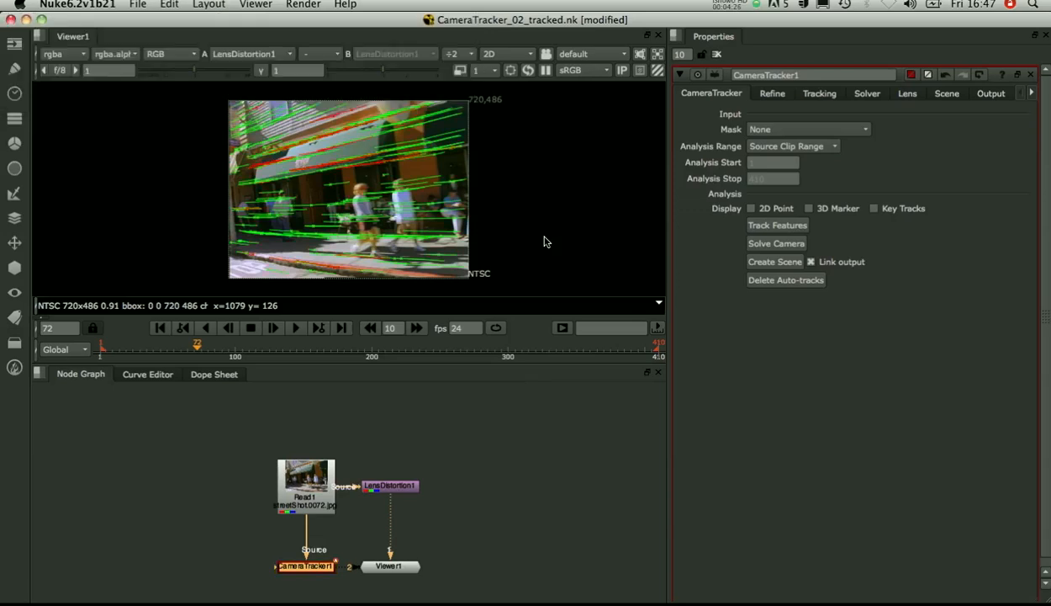
left_click(505, 54)
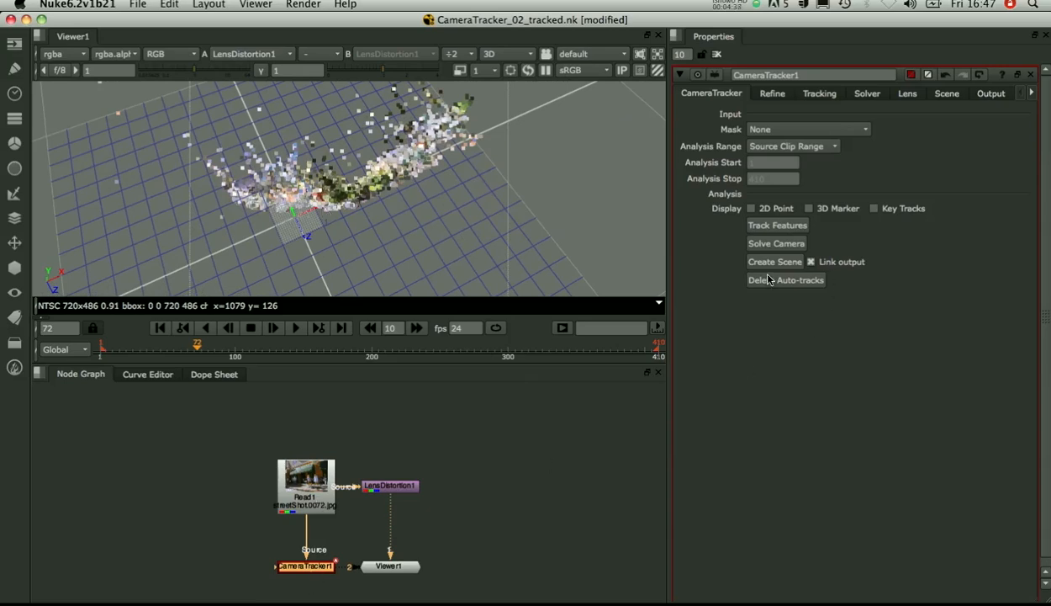
Create the camera, scene and point cloud, inspect Camera1's path, then return to 2D
left_click(774, 263)
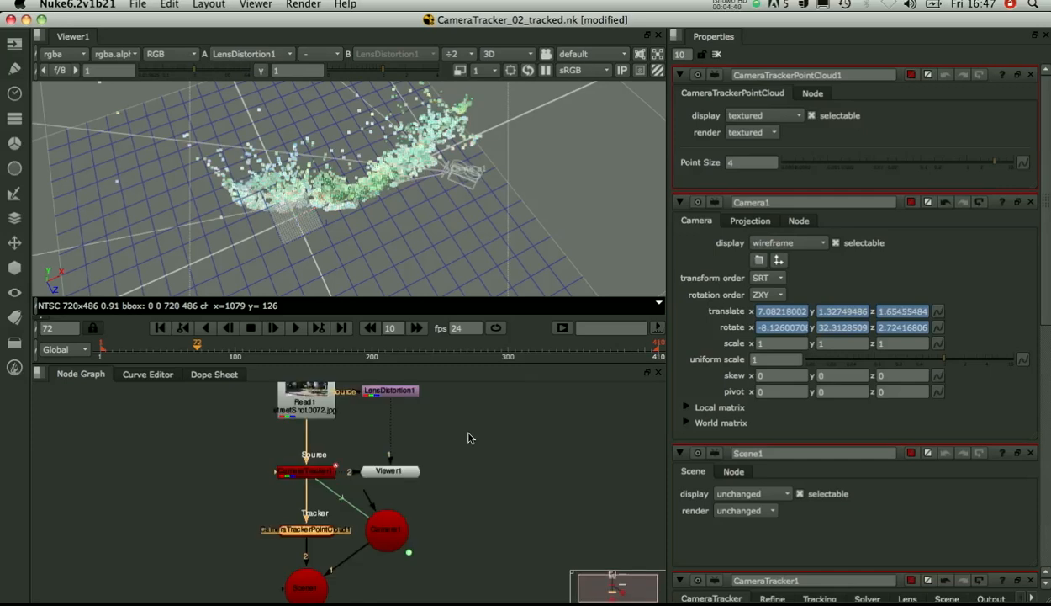
left_click(385, 528)
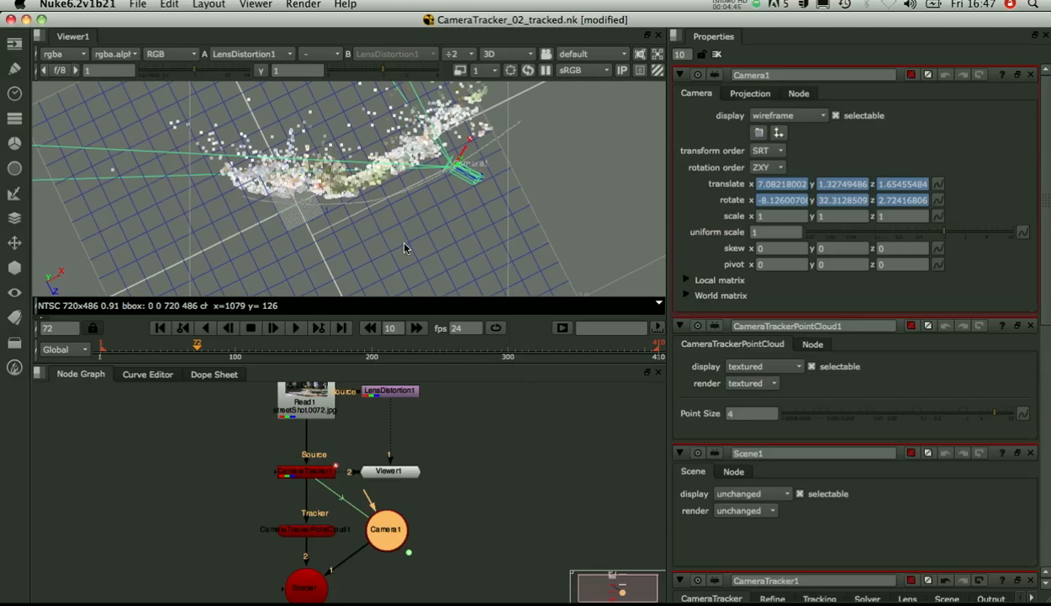
left_click(504, 53)
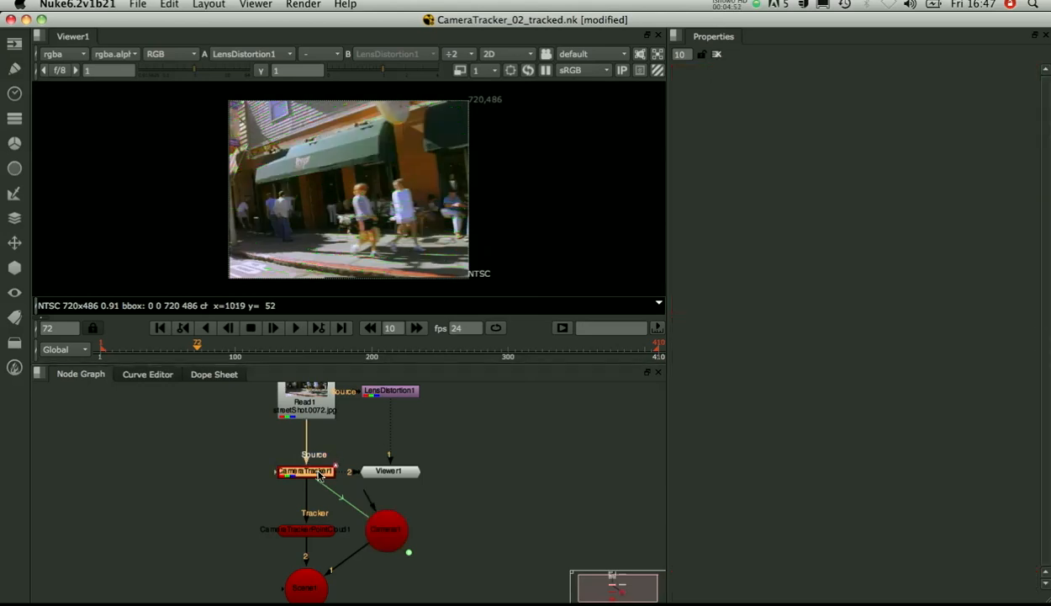
double_click(304, 471)
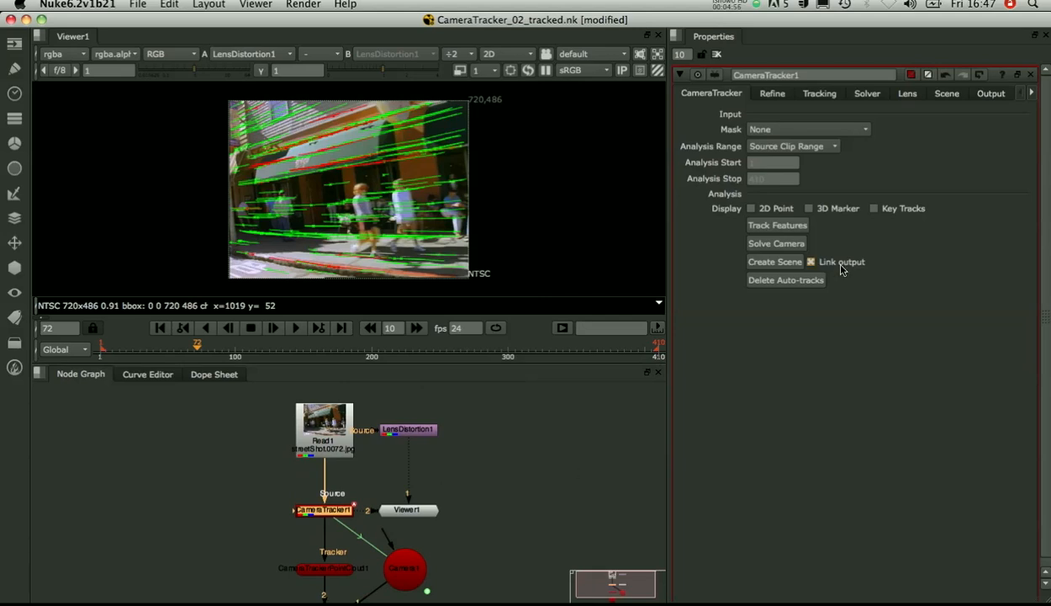
Set CameraTracker1's Lens Distortion to Unknown Lens and start a new camera solve
left_click(908, 94)
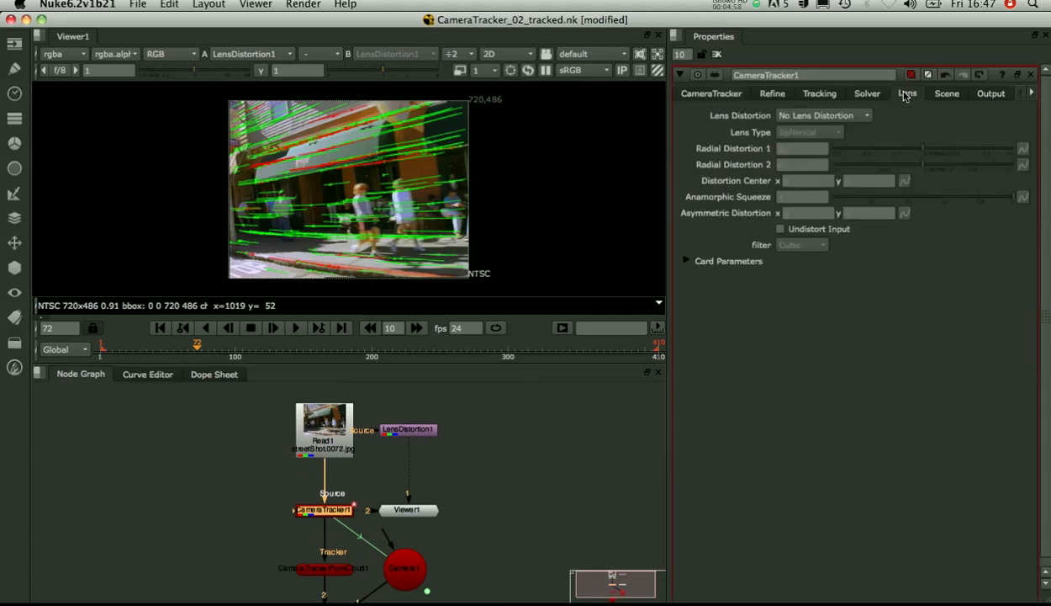
left_click(825, 114)
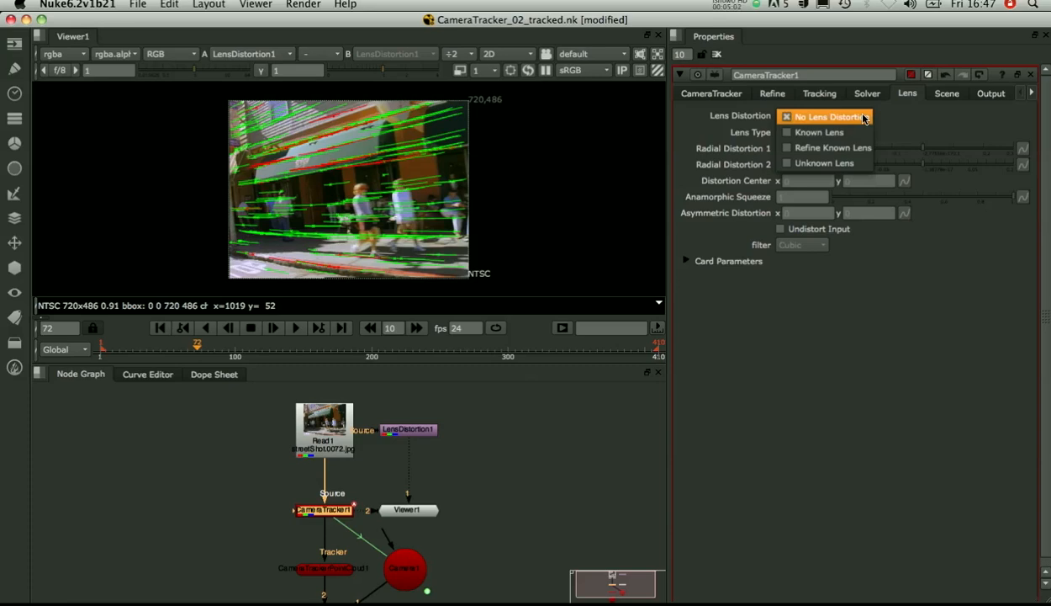
left_click(825, 163)
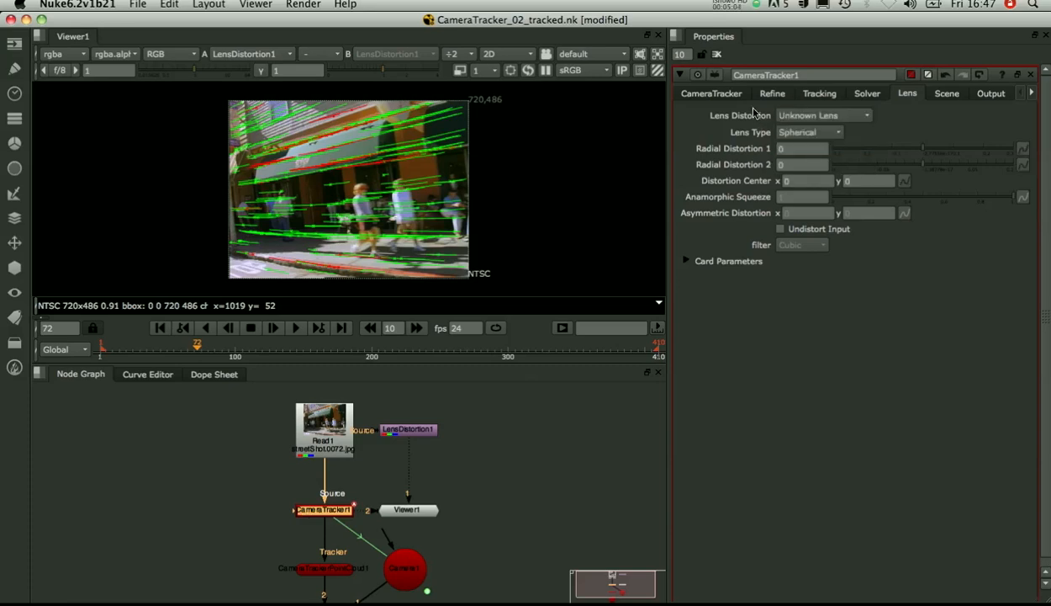
left_click(712, 94)
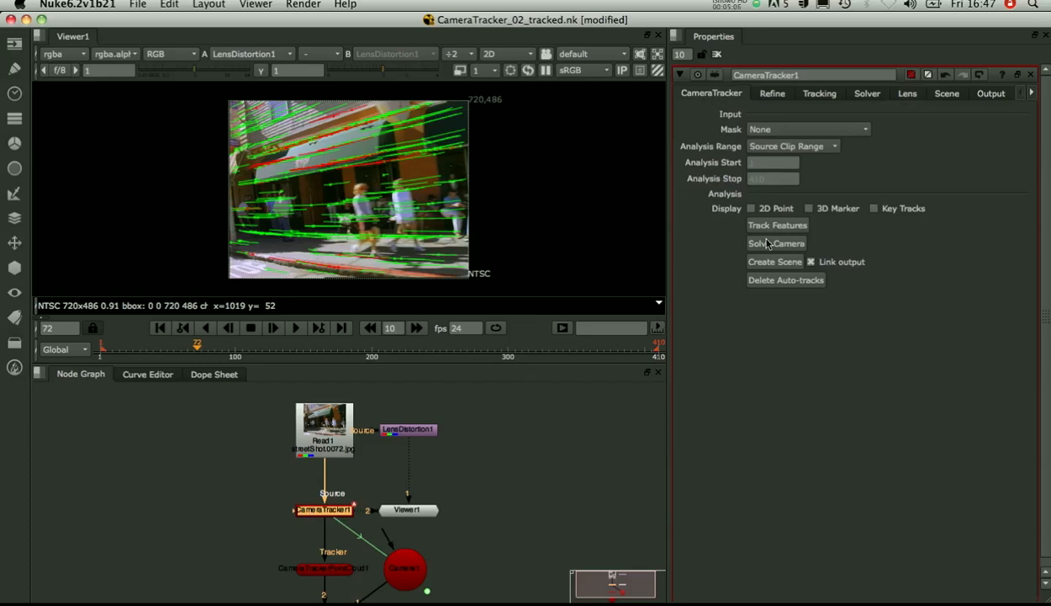
left_click(775, 242)
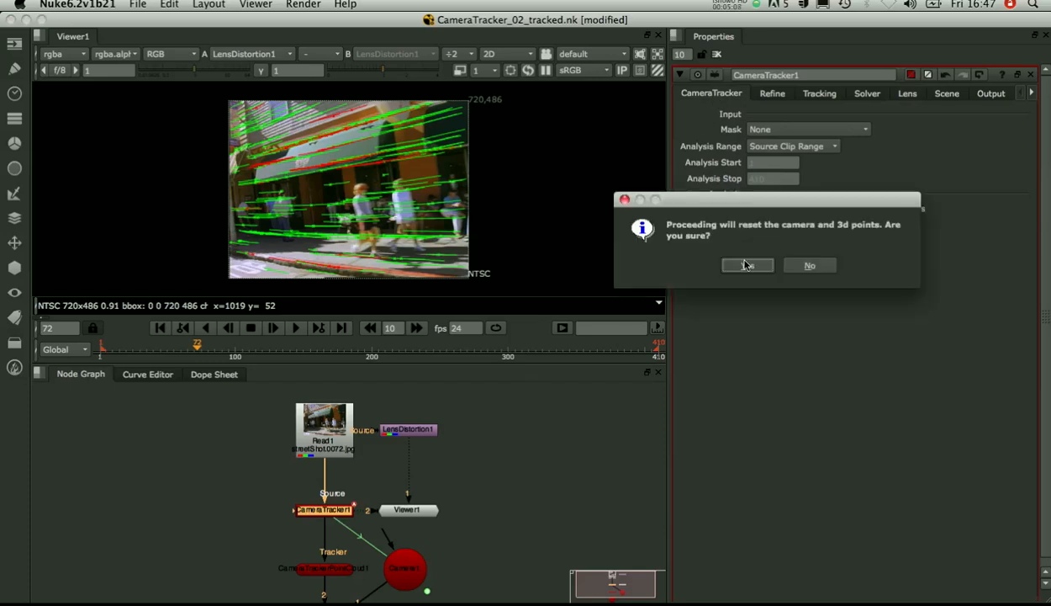
Confirm resetting the camera and 3D points so the Unknown Lens solve runs
left_click(749, 265)
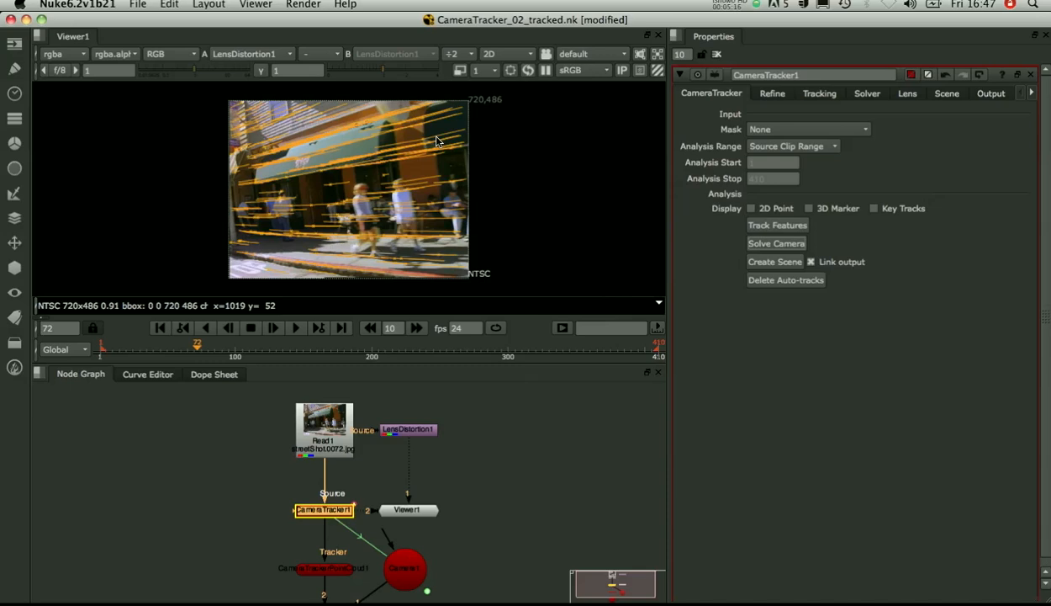
left_click(775, 242)
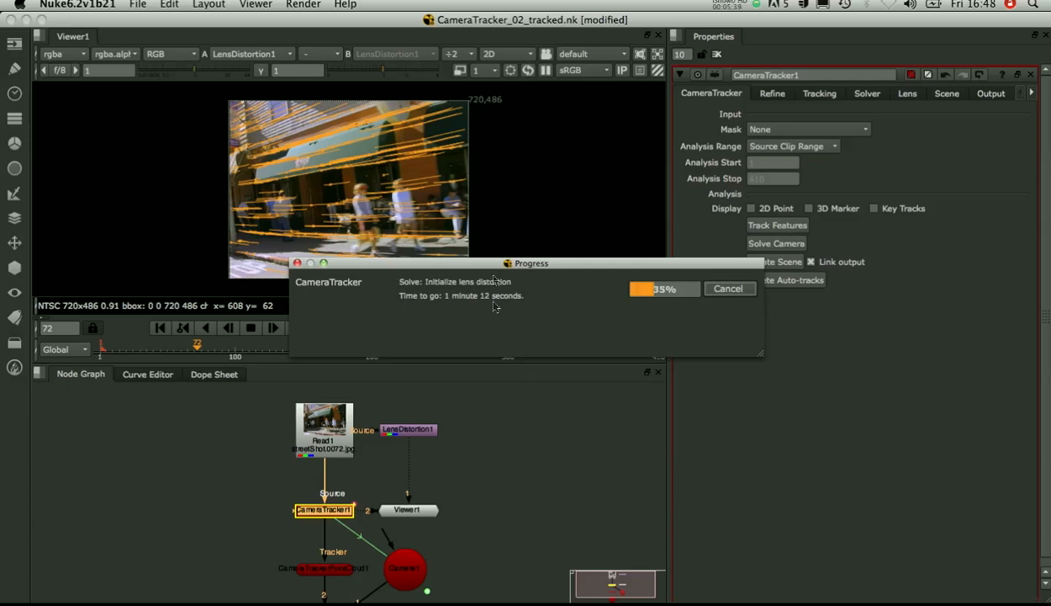
mouse_move(460, 495)
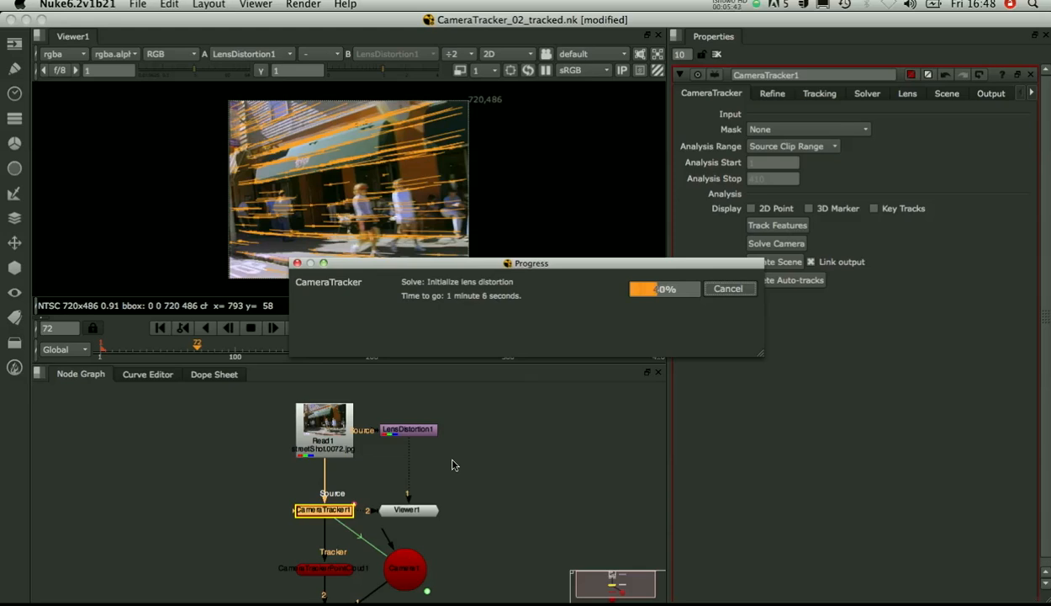
mouse_move(538, 305)
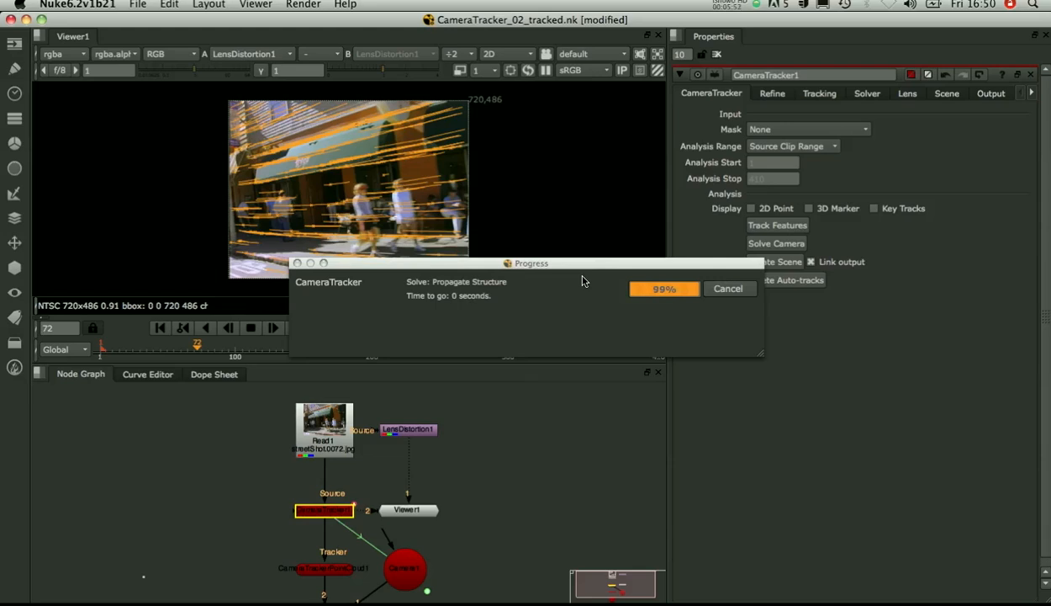
mouse_move(508, 290)
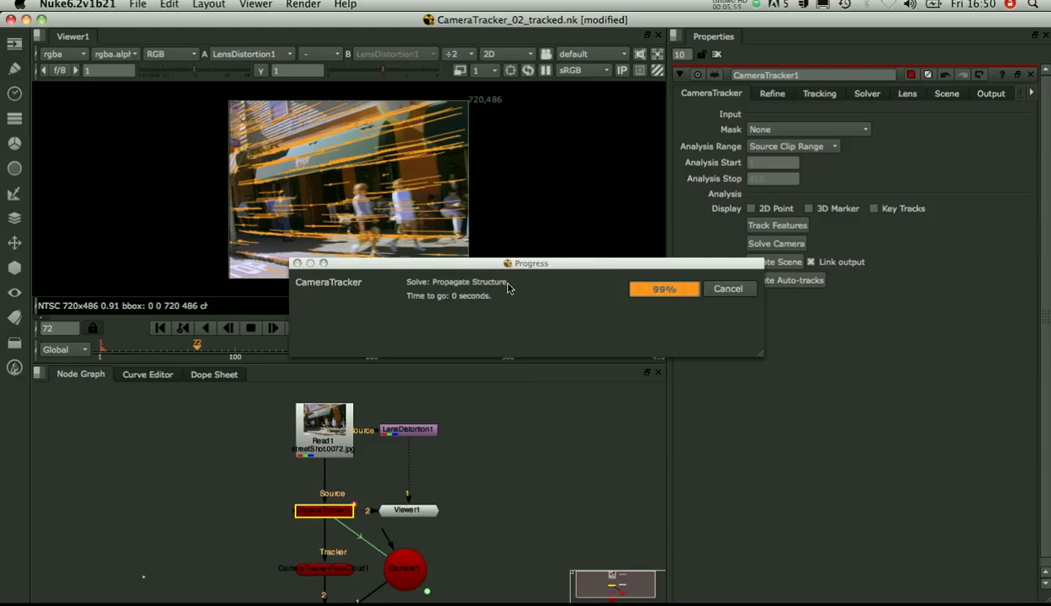
mouse_move(585, 236)
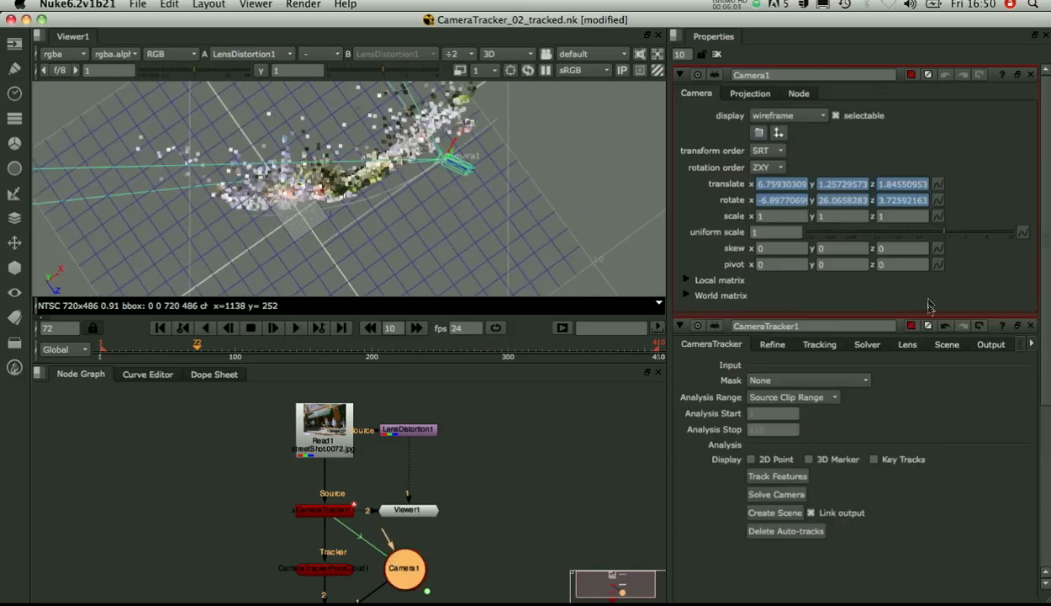
Inspect the solved lens values, toggling Undistort Input on and off while viewing the footage in 2D
left_click(909, 343)
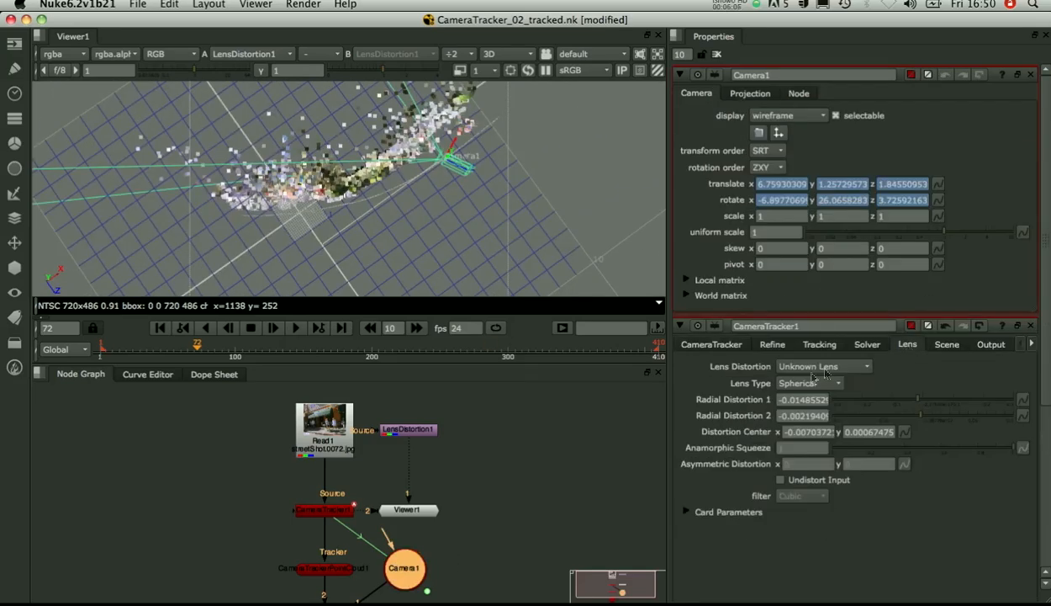
left_click(800, 399)
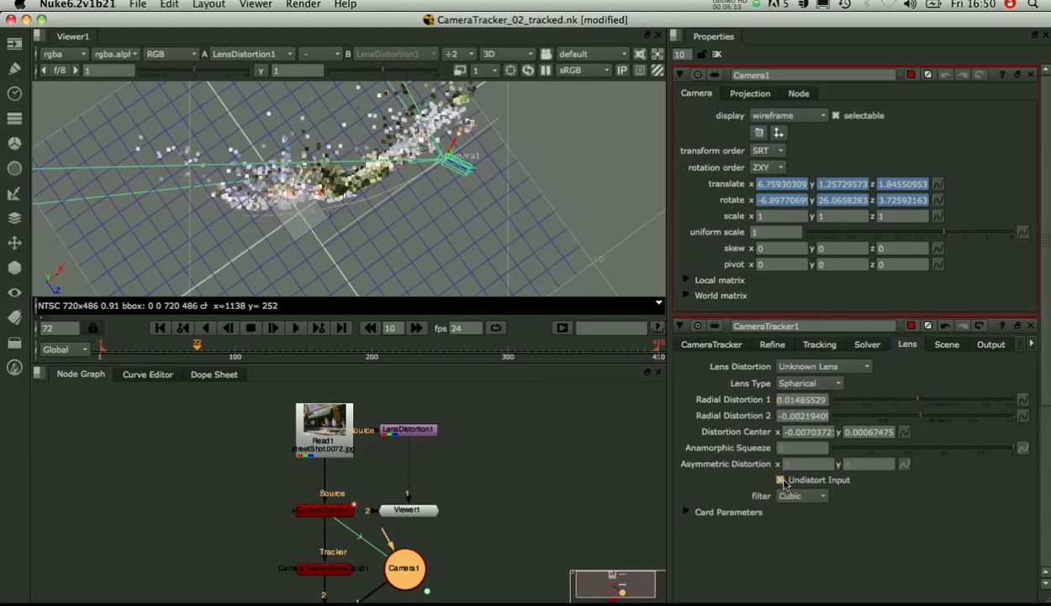
left_click(781, 480)
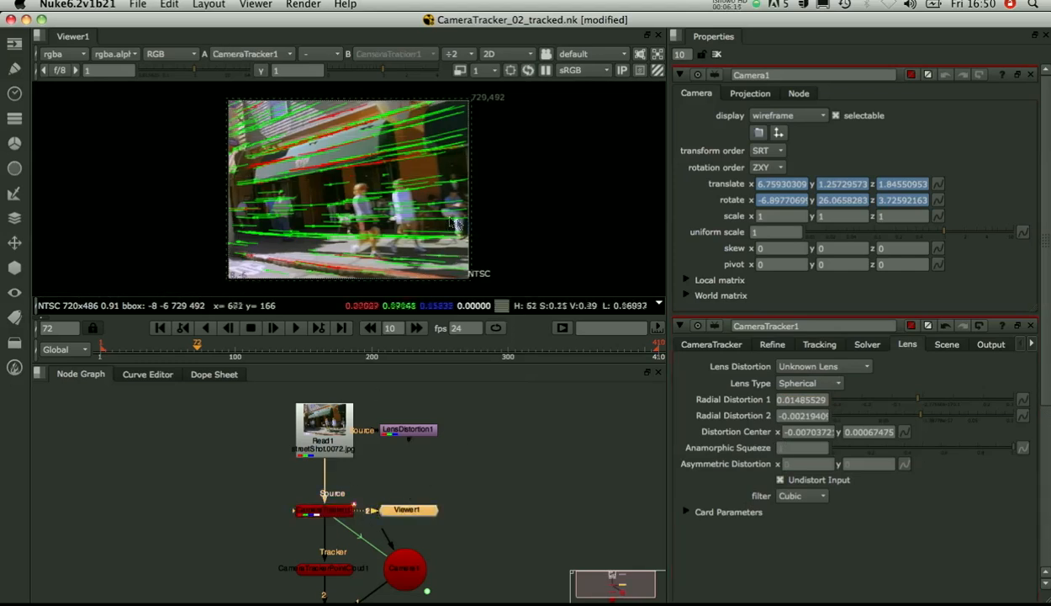
mouse_move(787, 494)
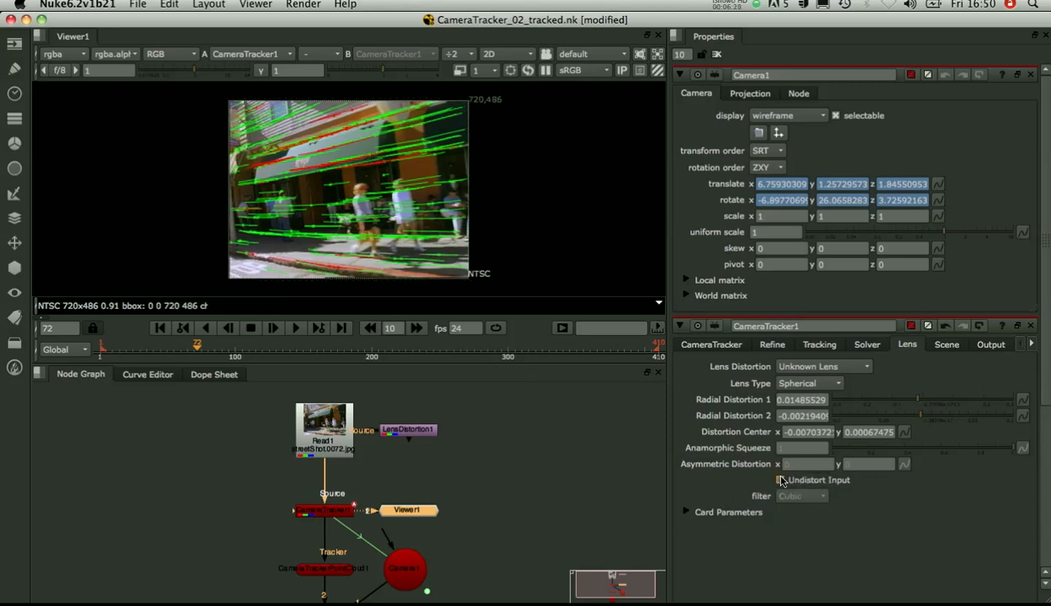
left_click(780, 479)
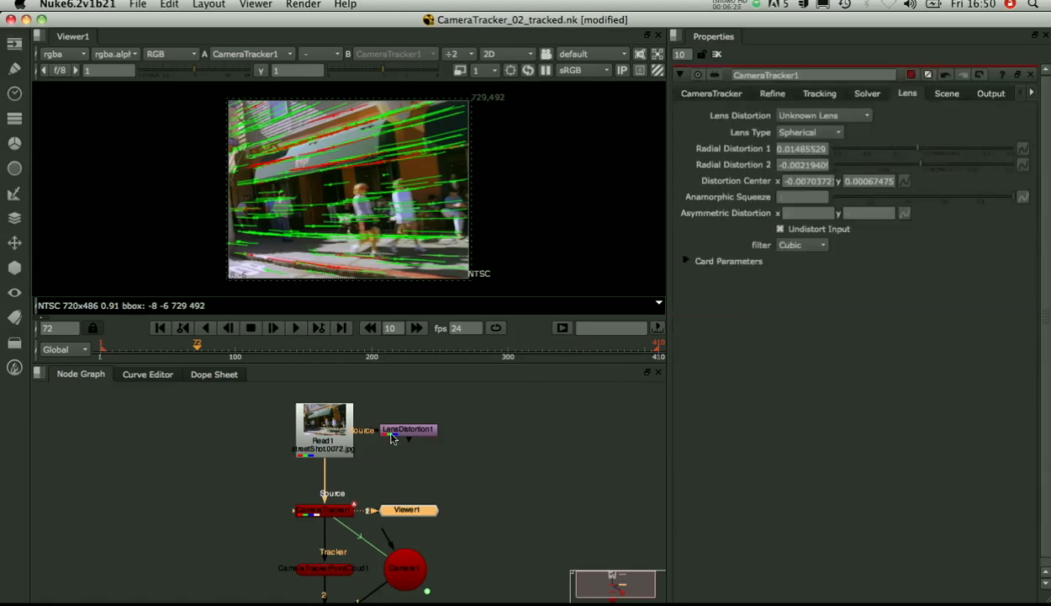
View the street footage through LensDistortion1's properties and scrub to another frame
left_click(407, 429)
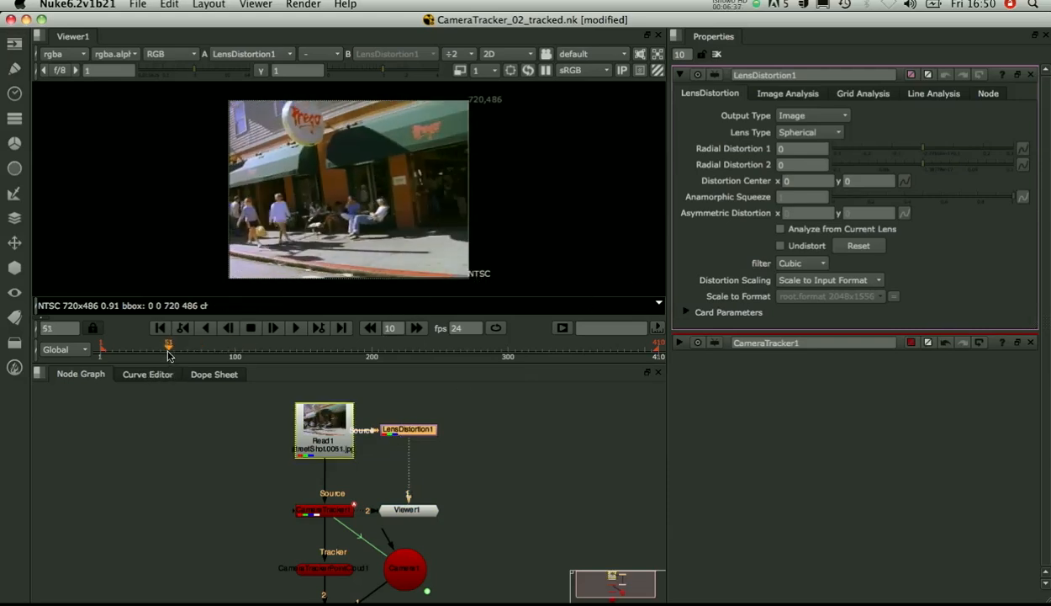
left_click(229, 328)
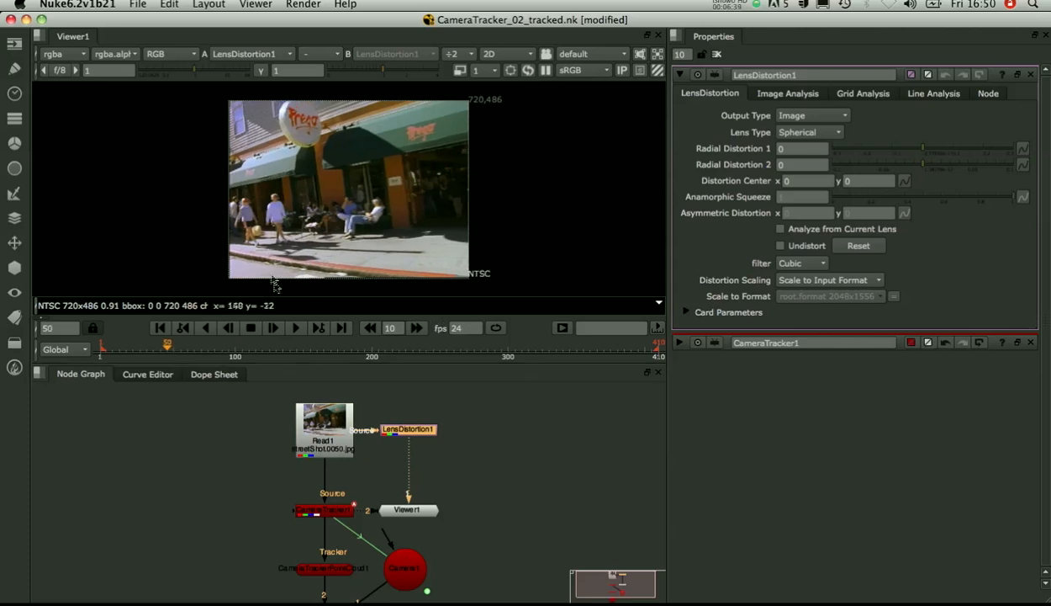
left_click(934, 94)
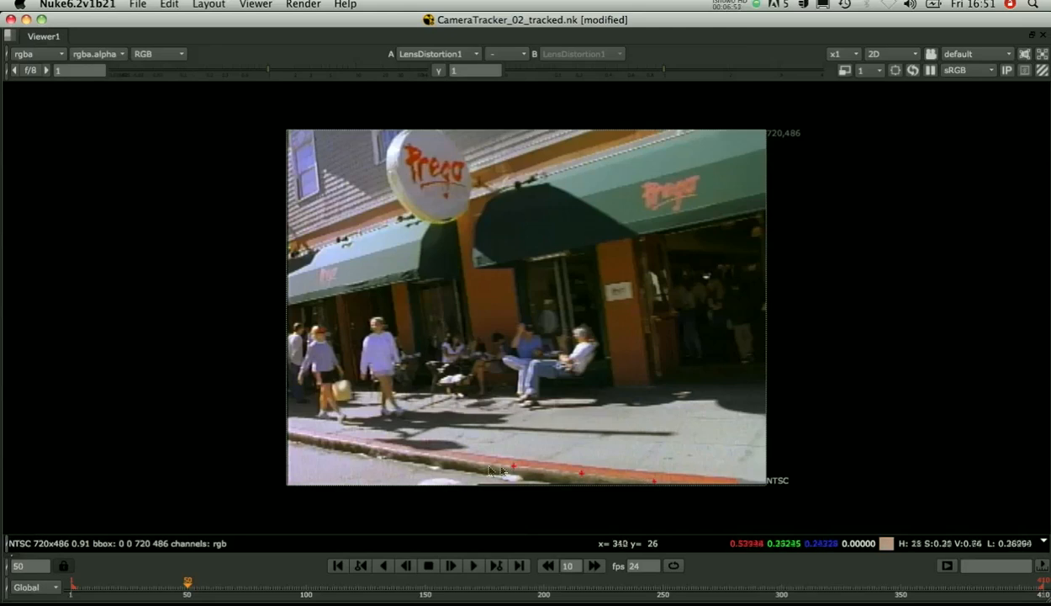
mouse_move(430, 463)
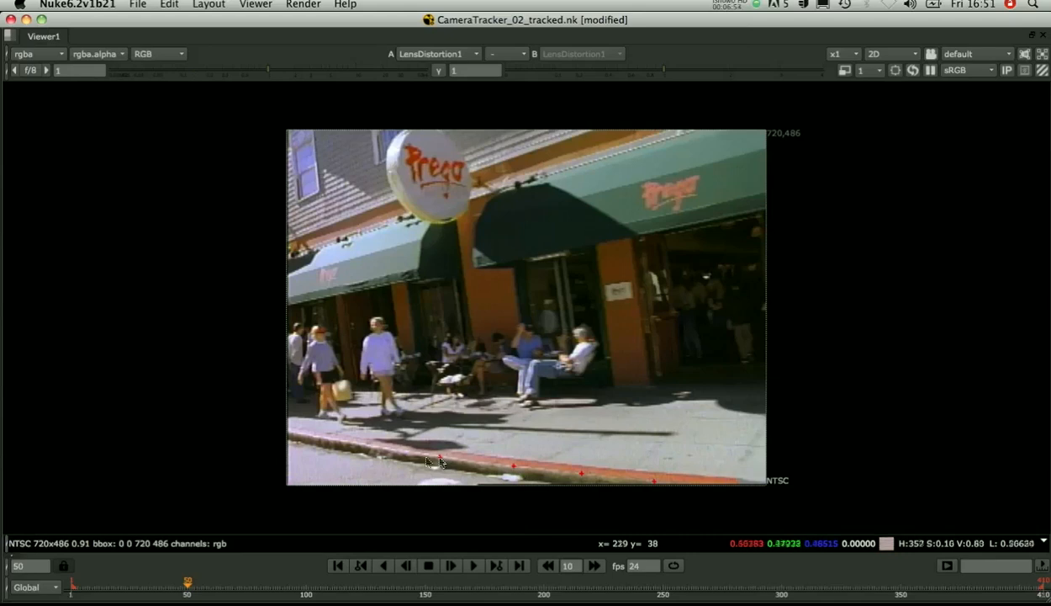
mouse_move(320, 444)
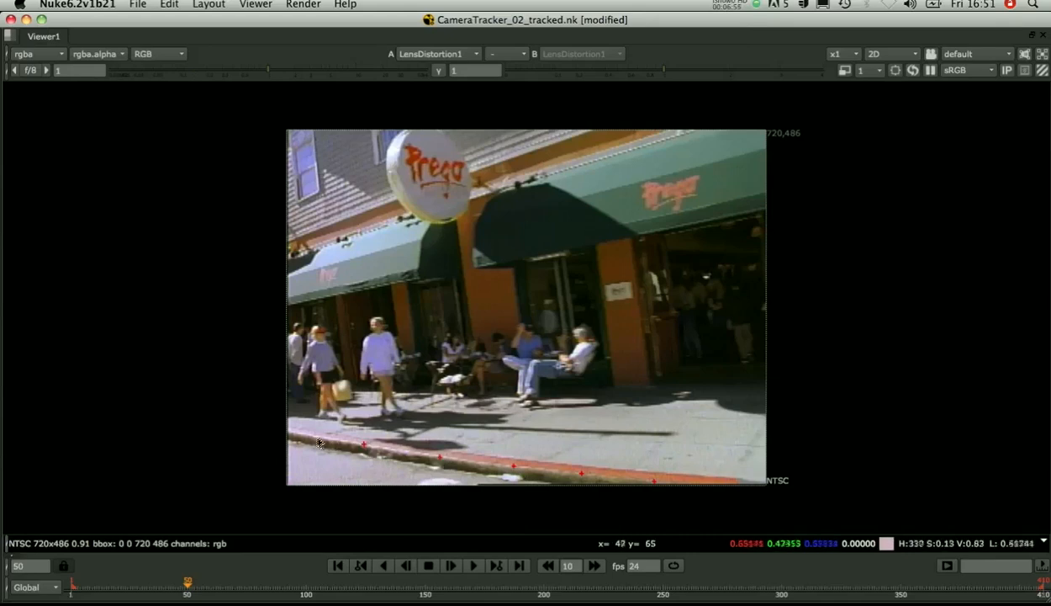
mouse_move(320, 441)
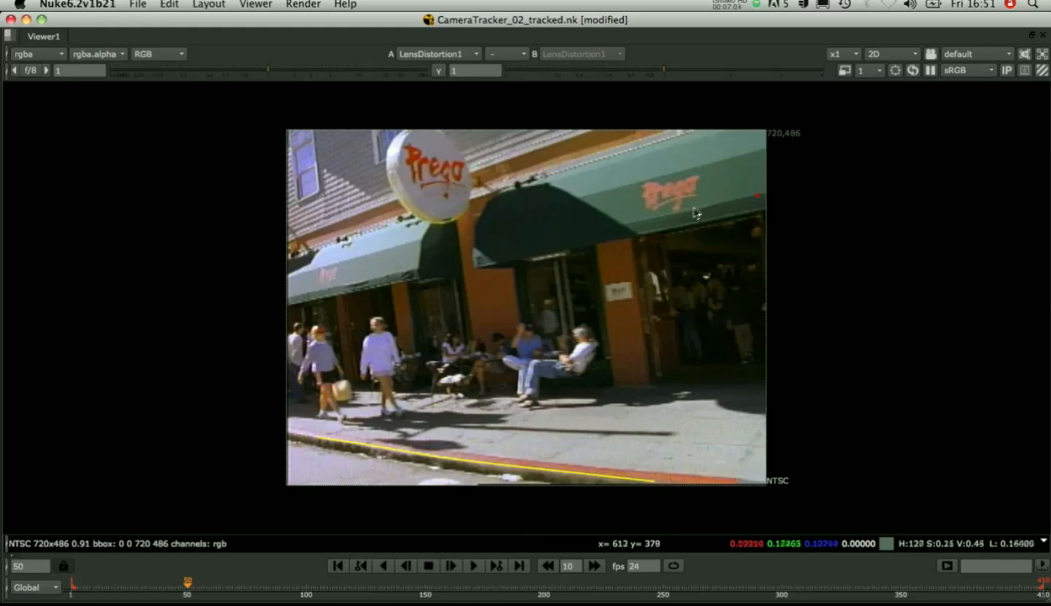
mouse_move(710, 212)
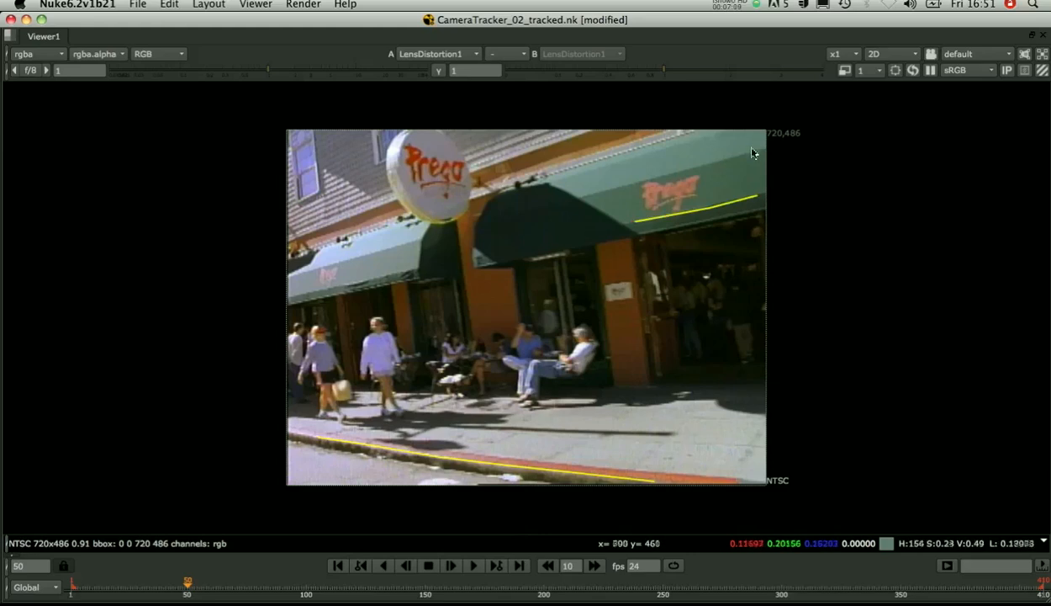
mouse_move(754, 159)
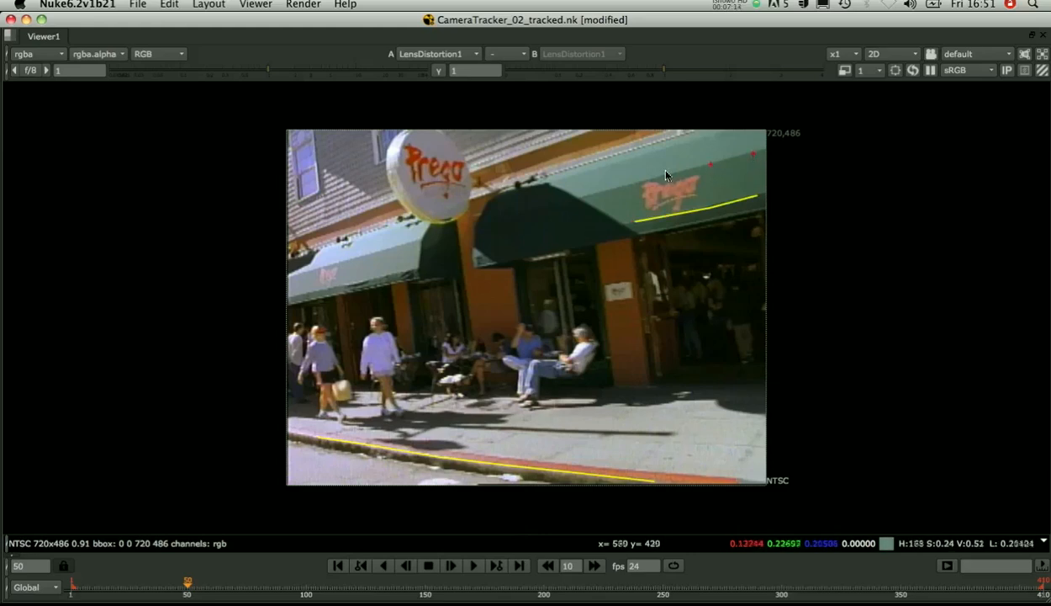
mouse_move(614, 183)
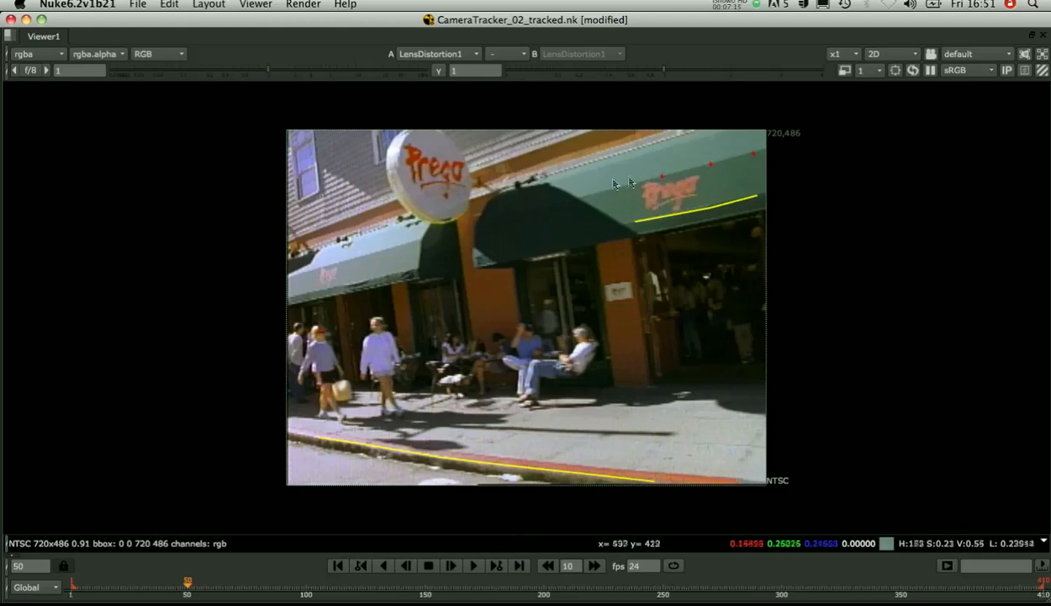
mouse_move(606, 195)
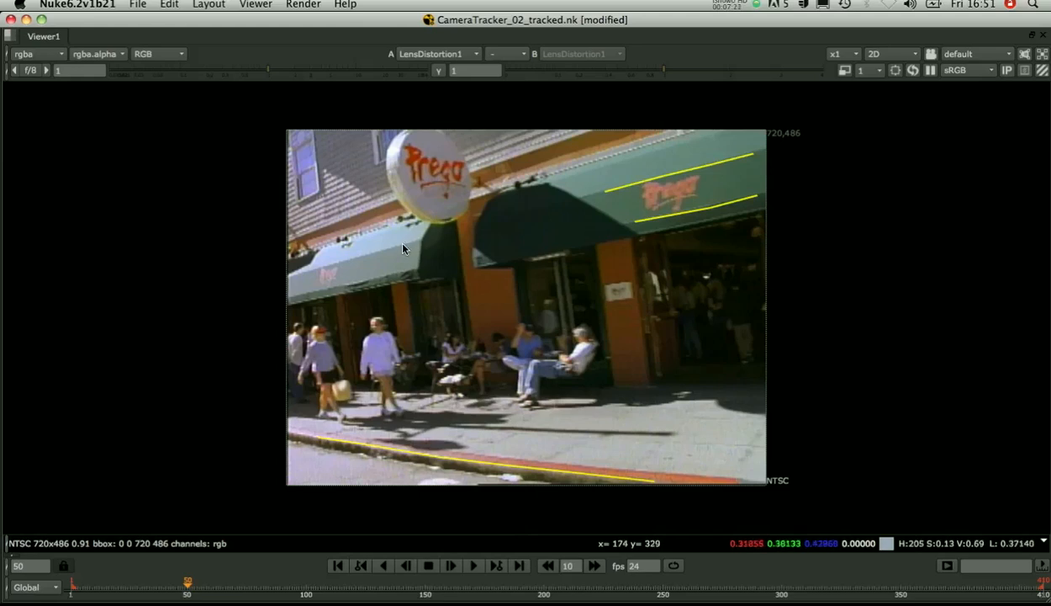
mouse_move(367, 255)
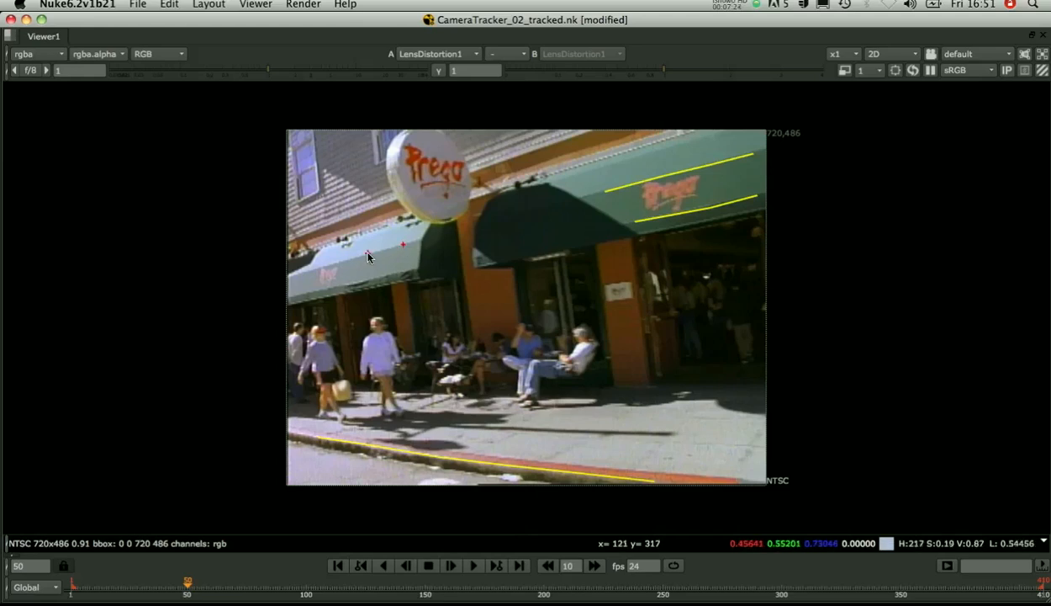
mouse_move(336, 268)
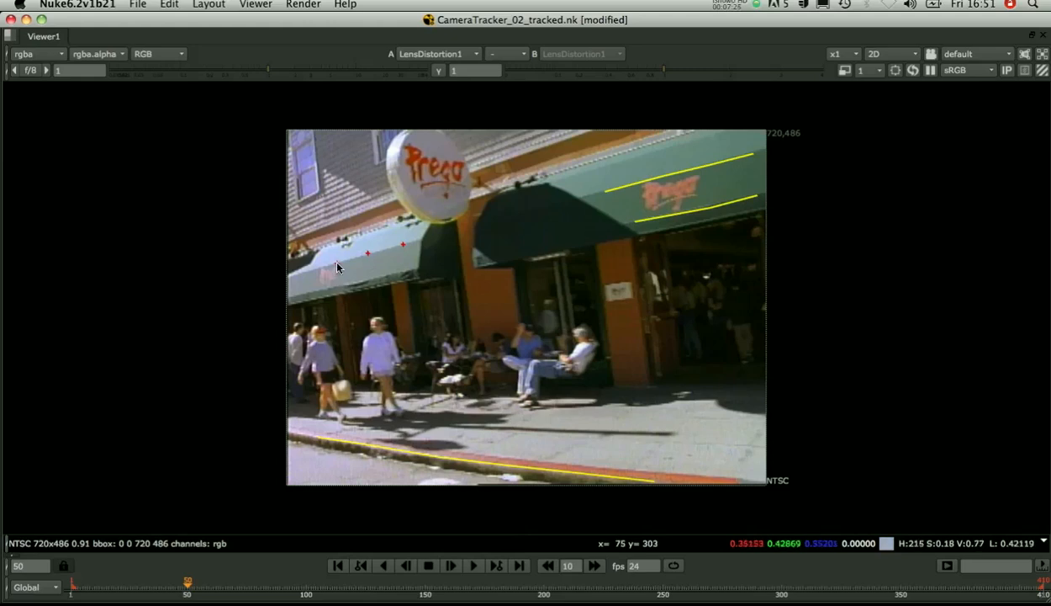
mouse_move(303, 274)
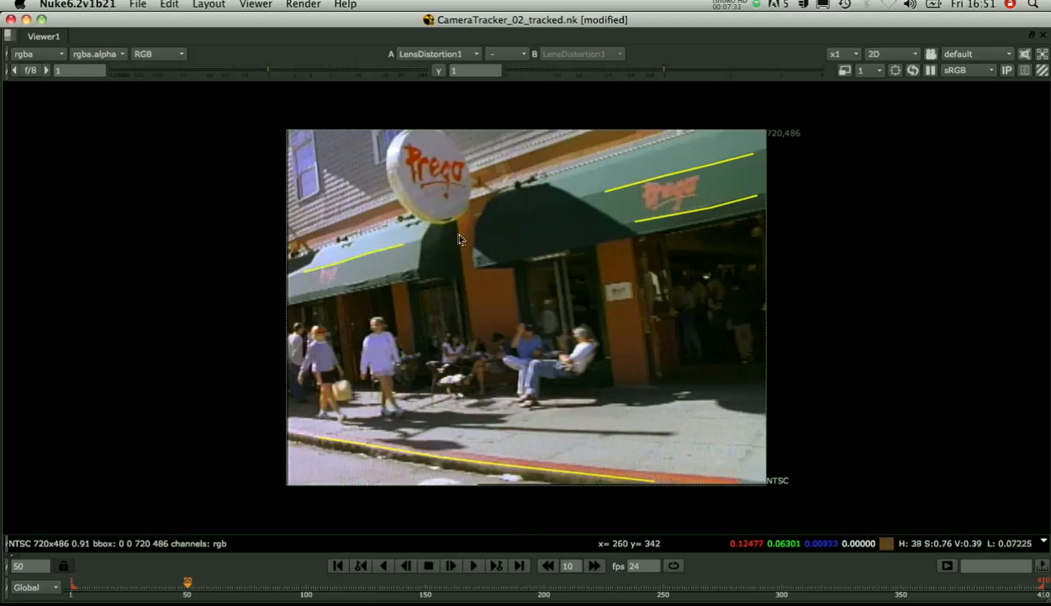
mouse_move(460, 235)
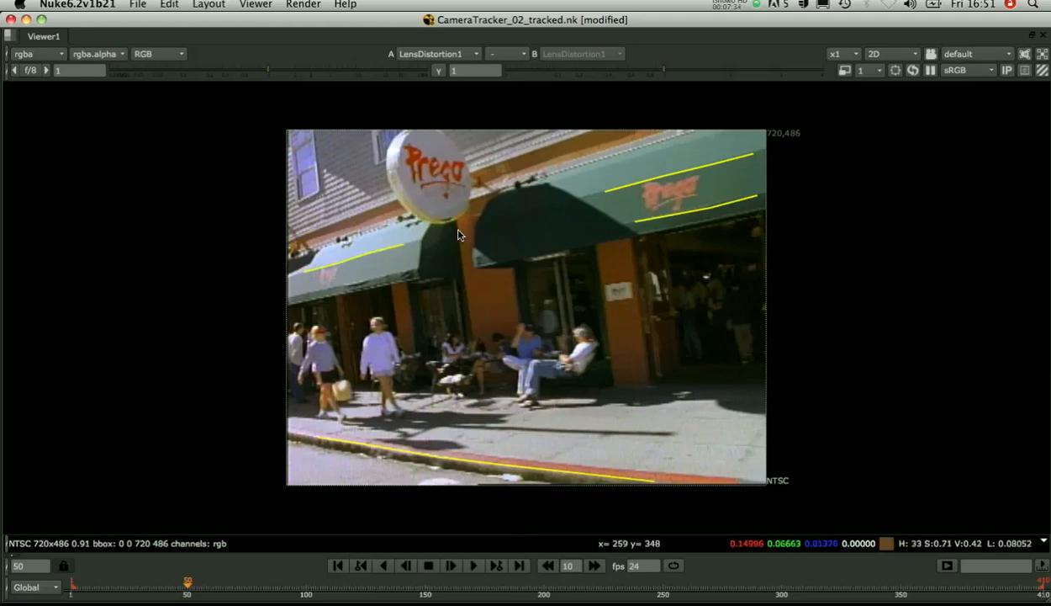
mouse_move(464, 259)
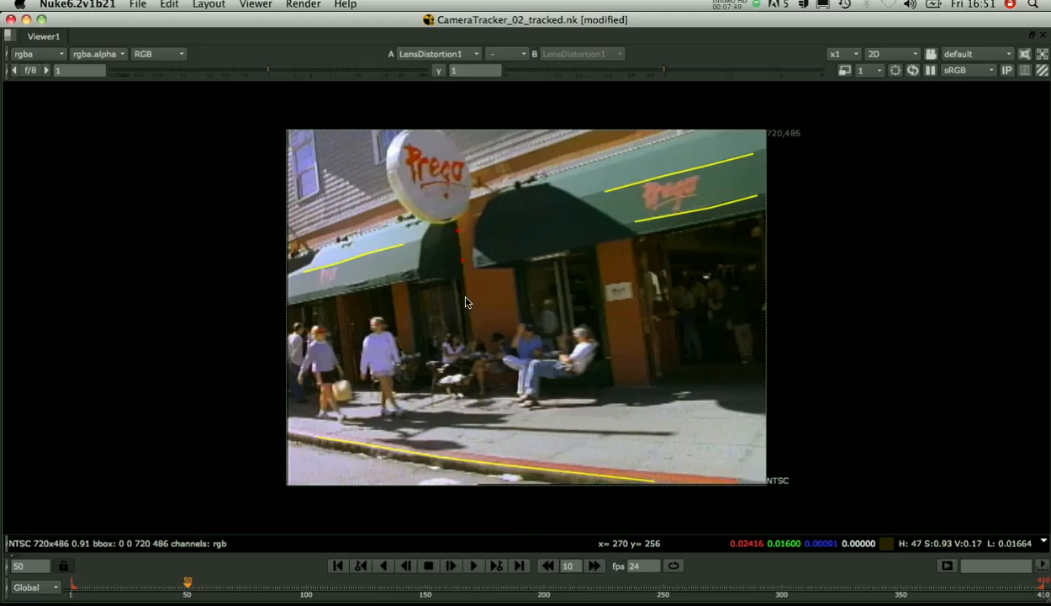
mouse_move(471, 337)
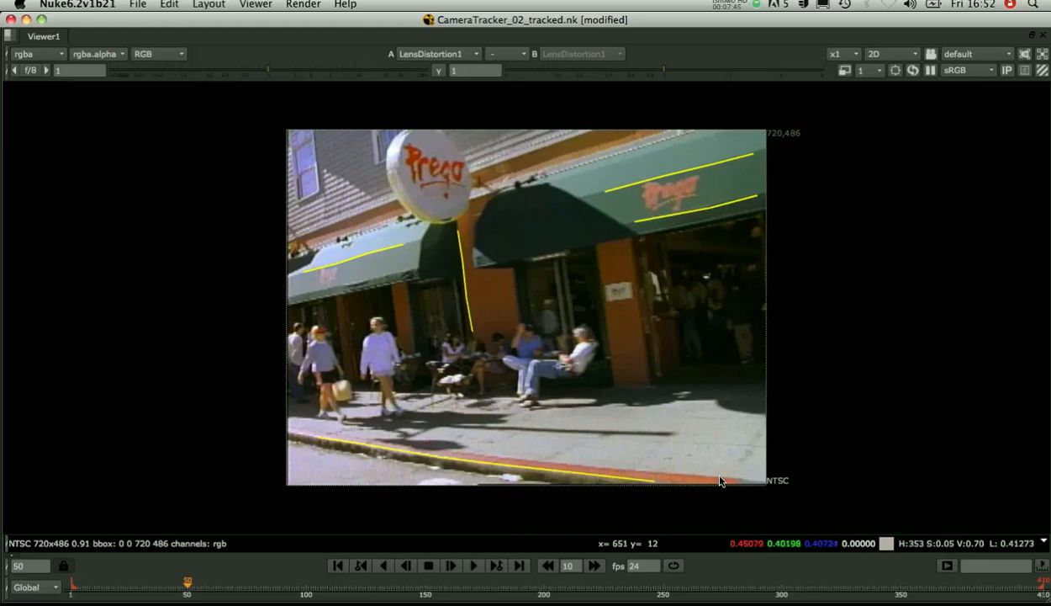
mouse_move(656, 478)
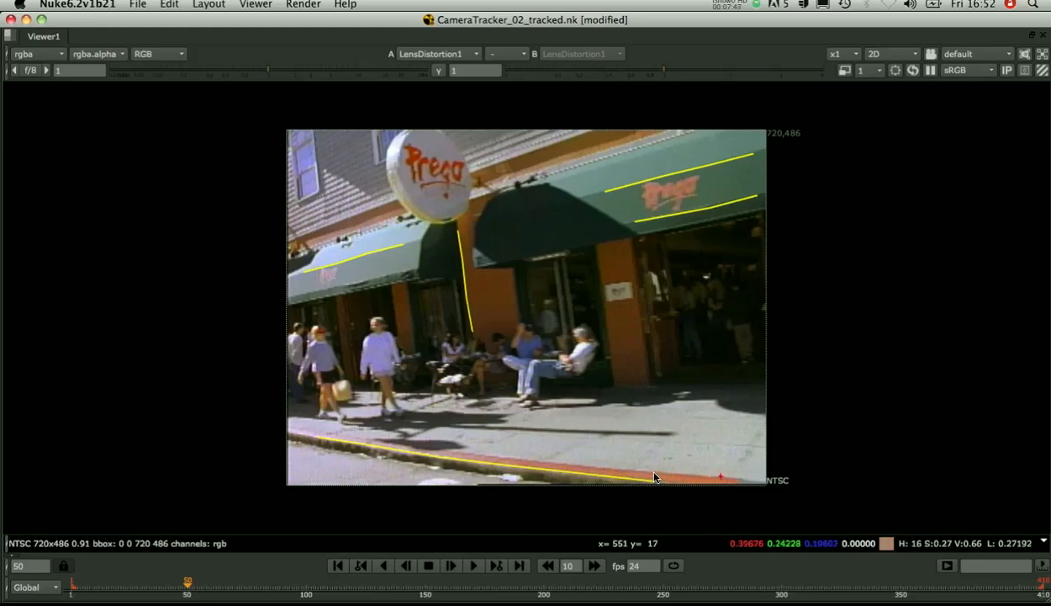
mouse_move(602, 471)
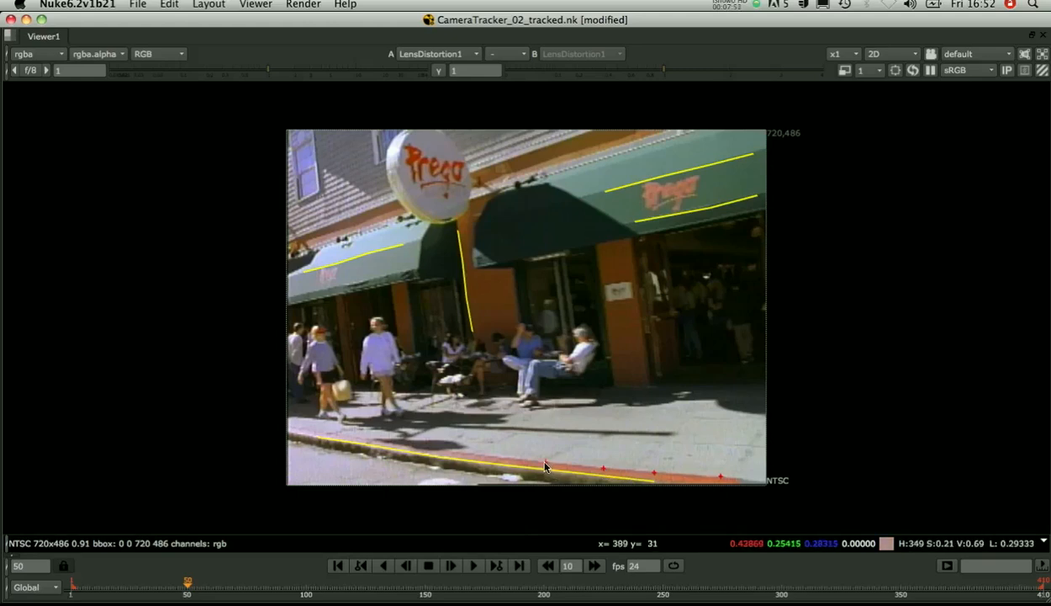
mouse_move(477, 458)
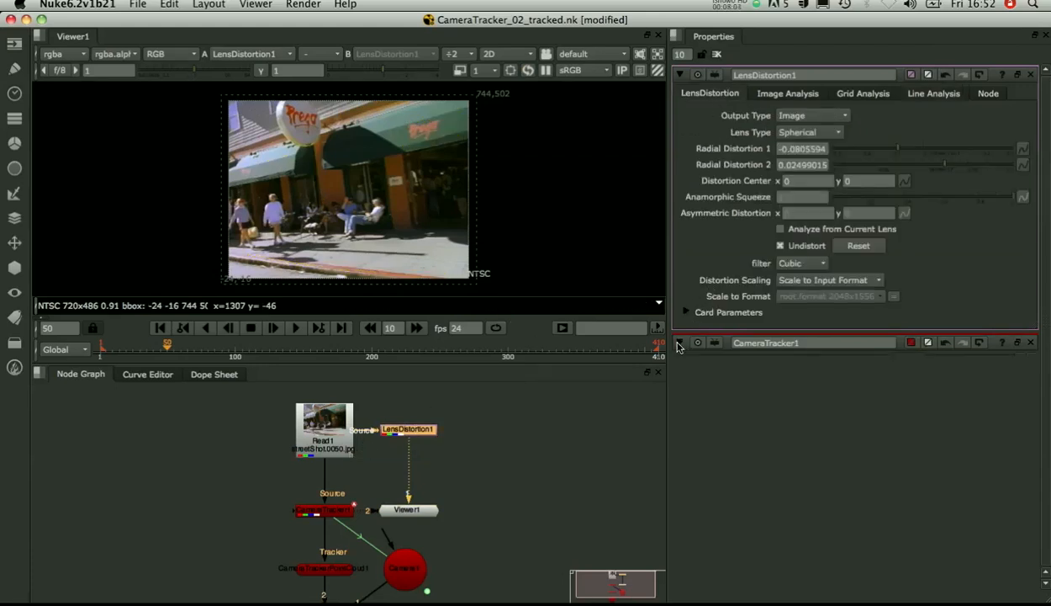
Switch CameraTracker1's Lens Distortion mode to Refine Known Lens
left_click(824, 383)
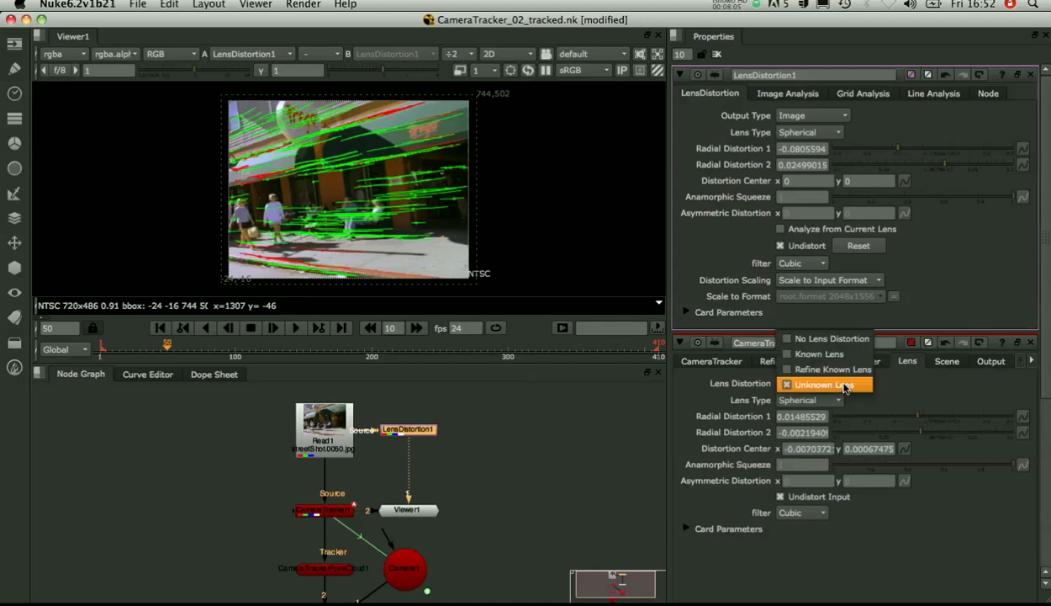
left_click(831, 370)
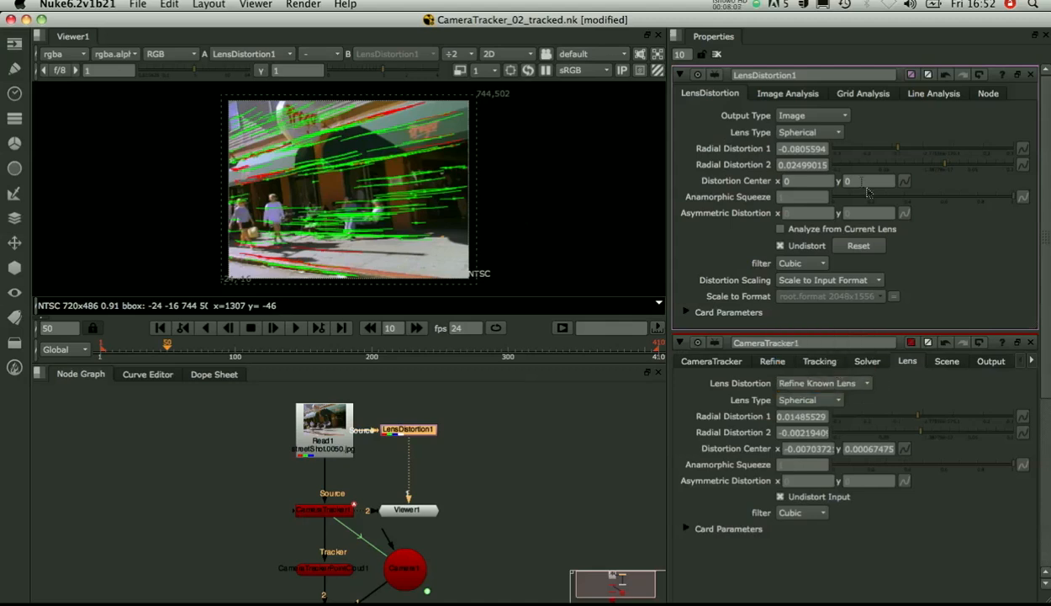
mouse_move(1013, 424)
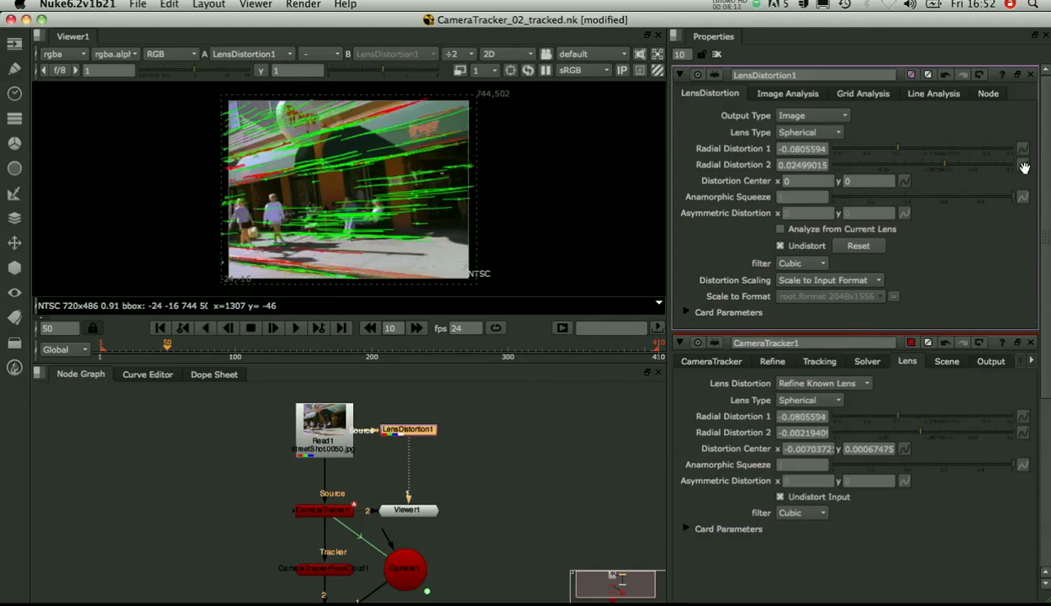
mouse_move(1024, 435)
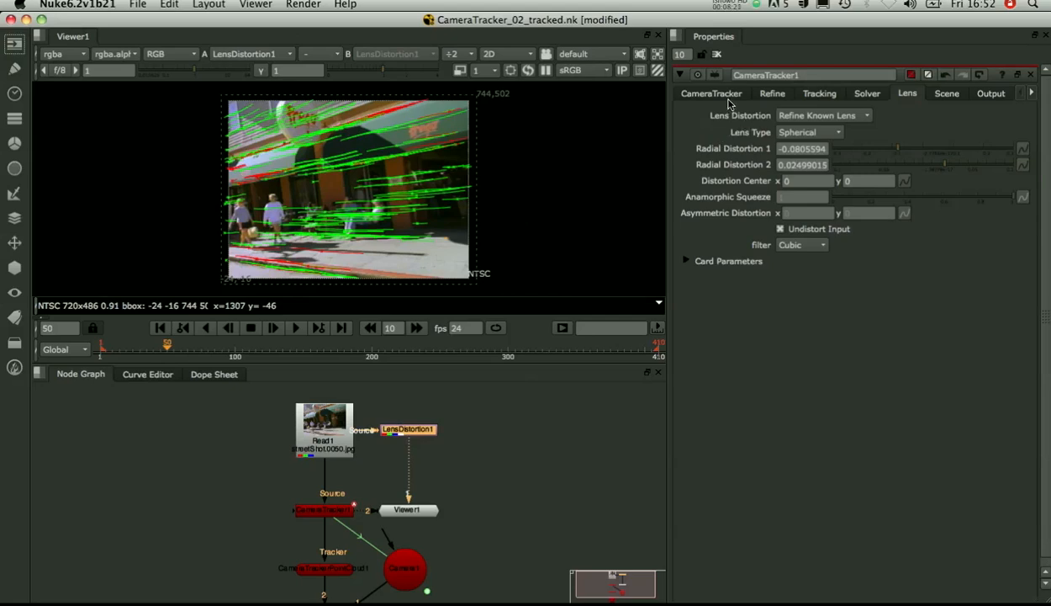
Run Solve Camera with Refine Known Lens, accepting the camera and 3D point reset
left_click(710, 94)
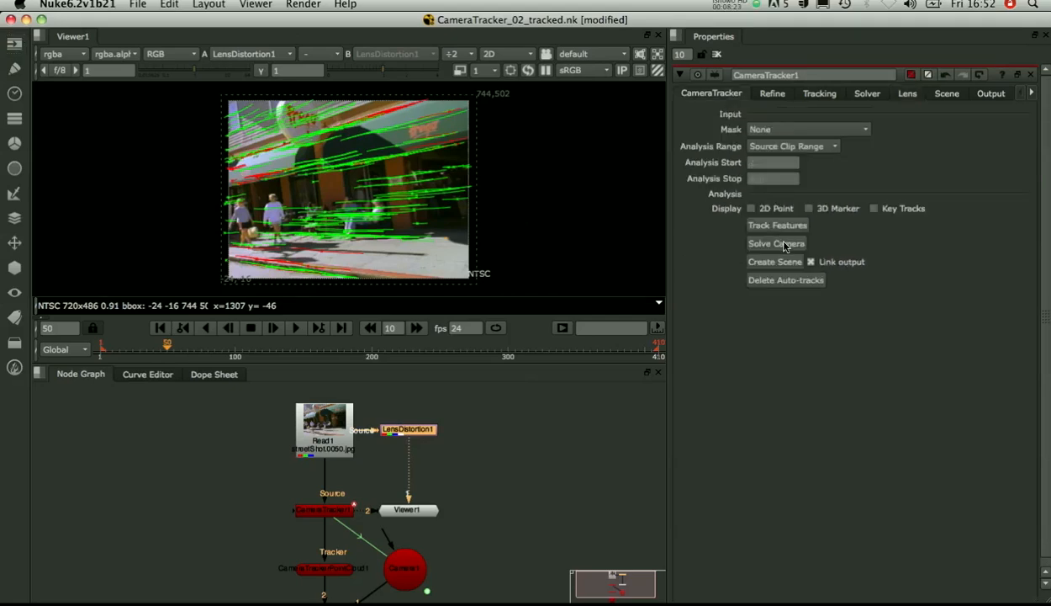
left_click(776, 243)
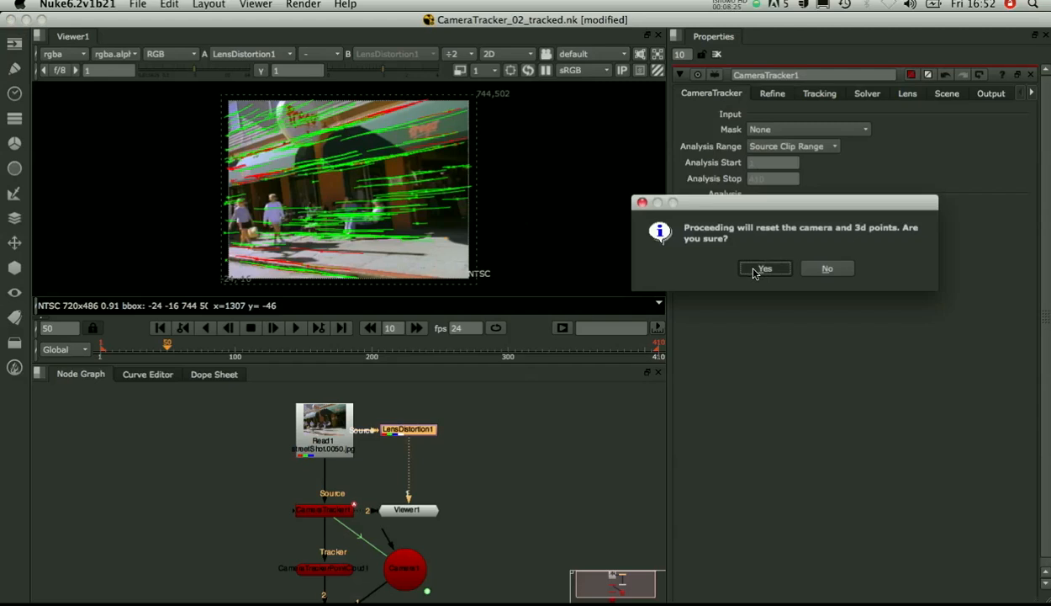
left_click(763, 267)
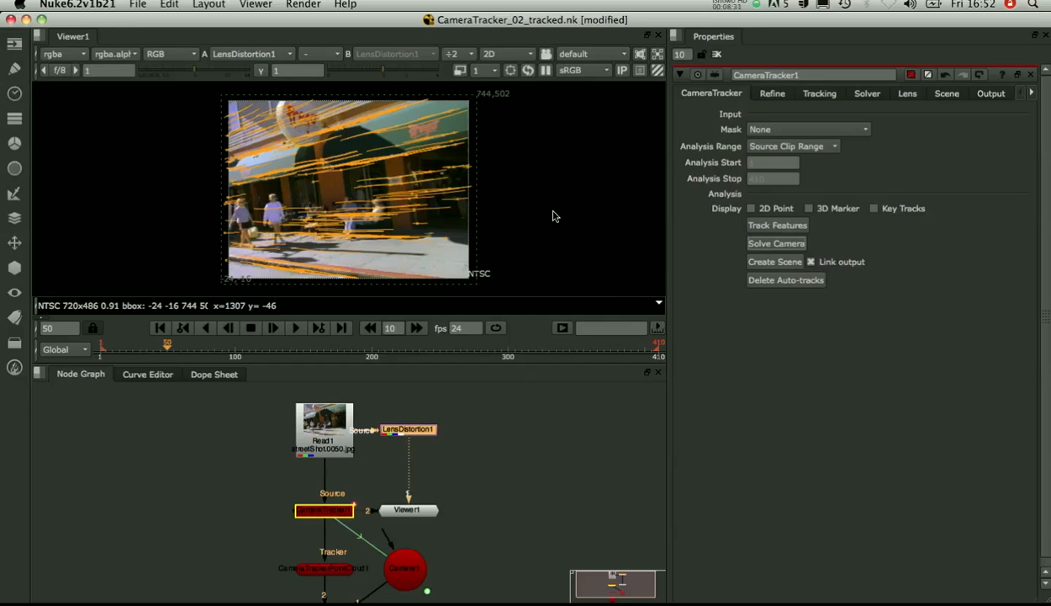
left_click(776, 243)
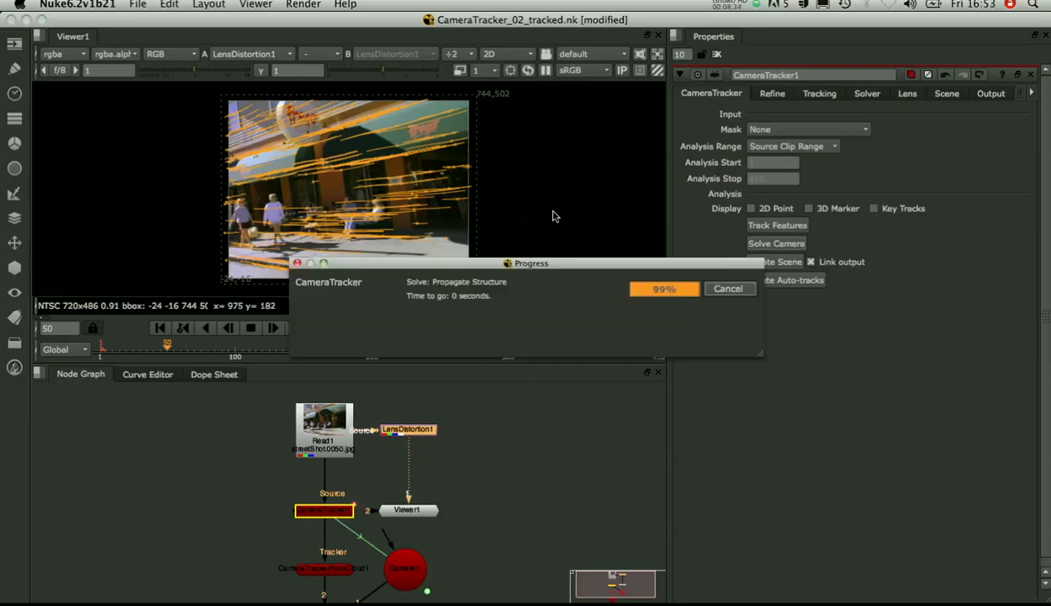
mouse_move(518, 269)
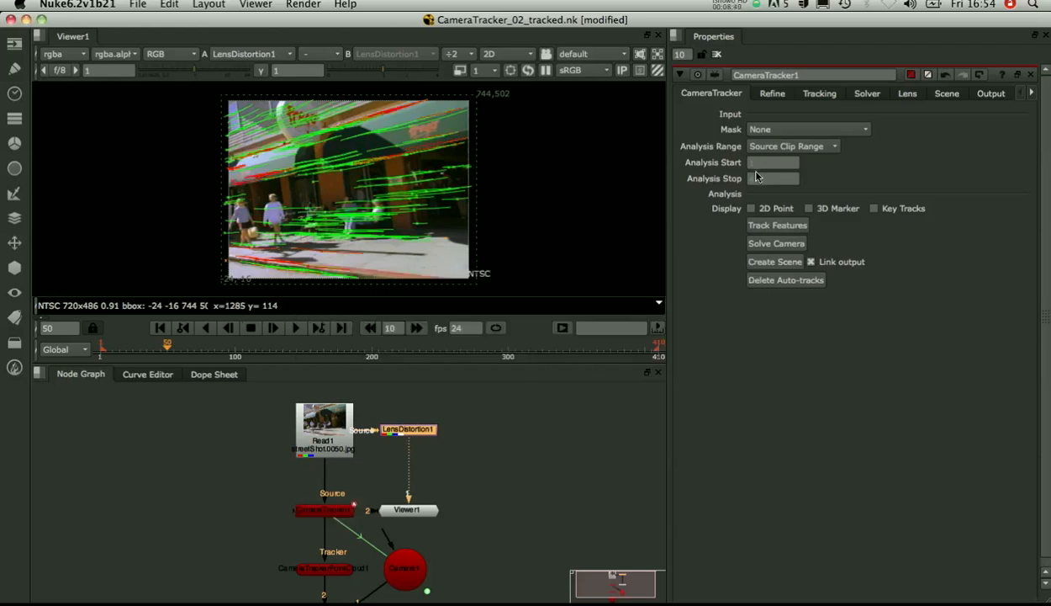
Show CameraTracker1's refined radial distortion and distortion-center values
left_click(909, 92)
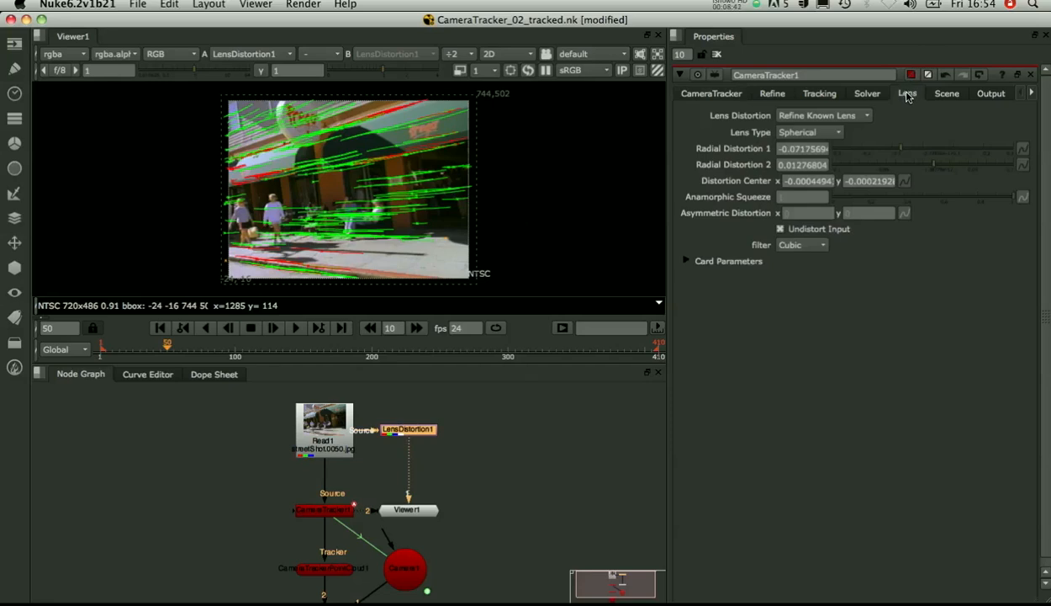
mouse_move(804, 148)
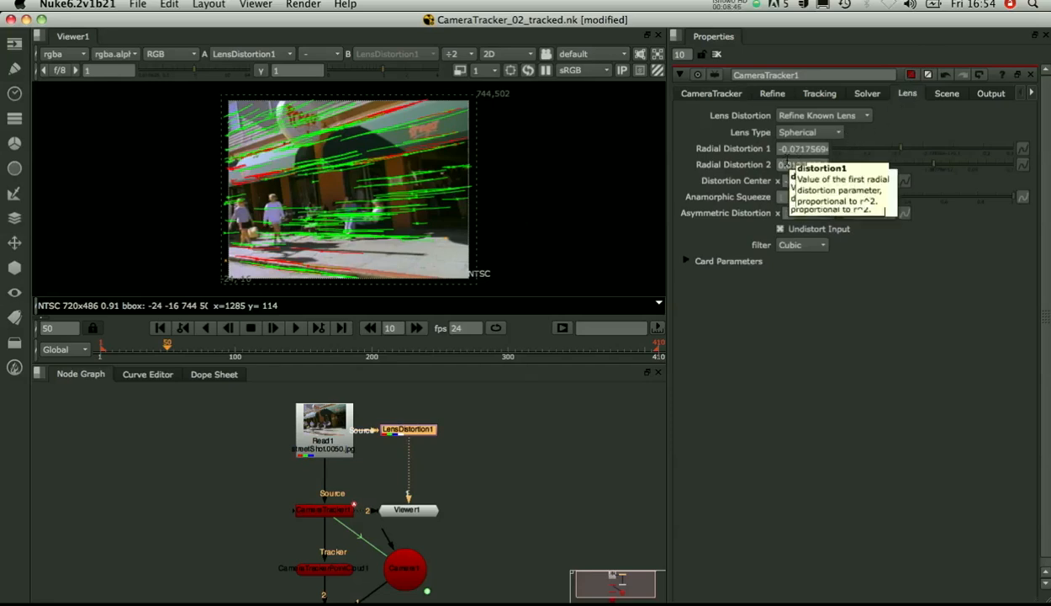
mouse_move(436, 208)
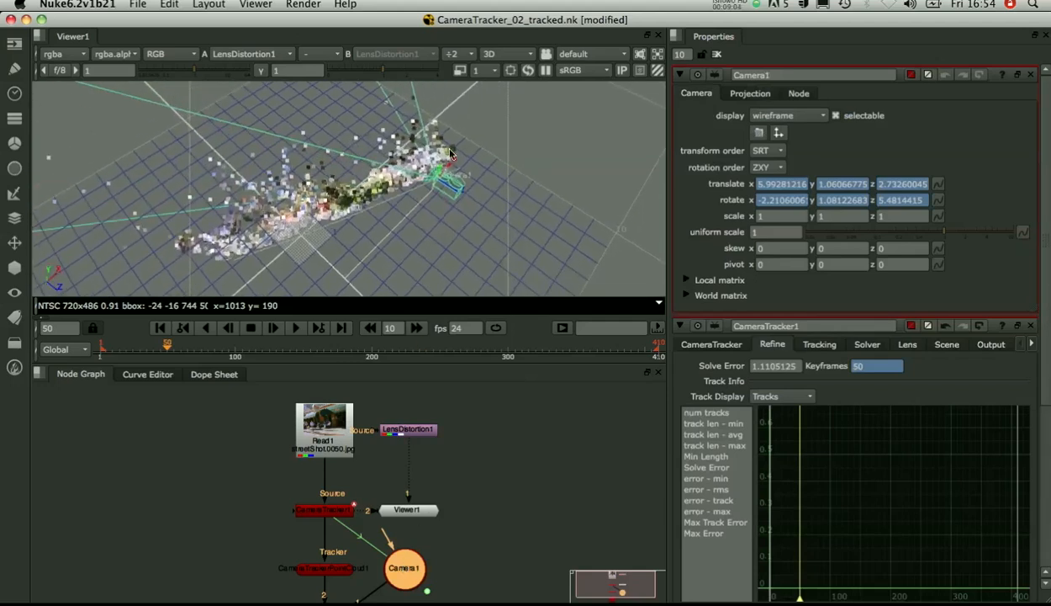
Orbit around the solved point cloud in 3D, then return the viewer to 2D footage
left_click_drag(451, 155, 374, 215)
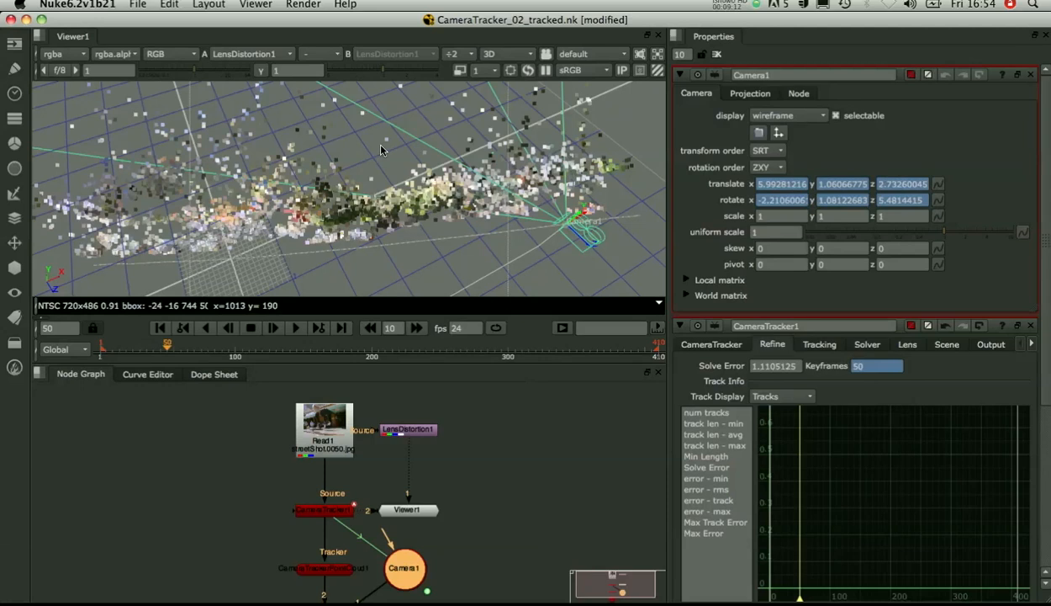
left_click(504, 54)
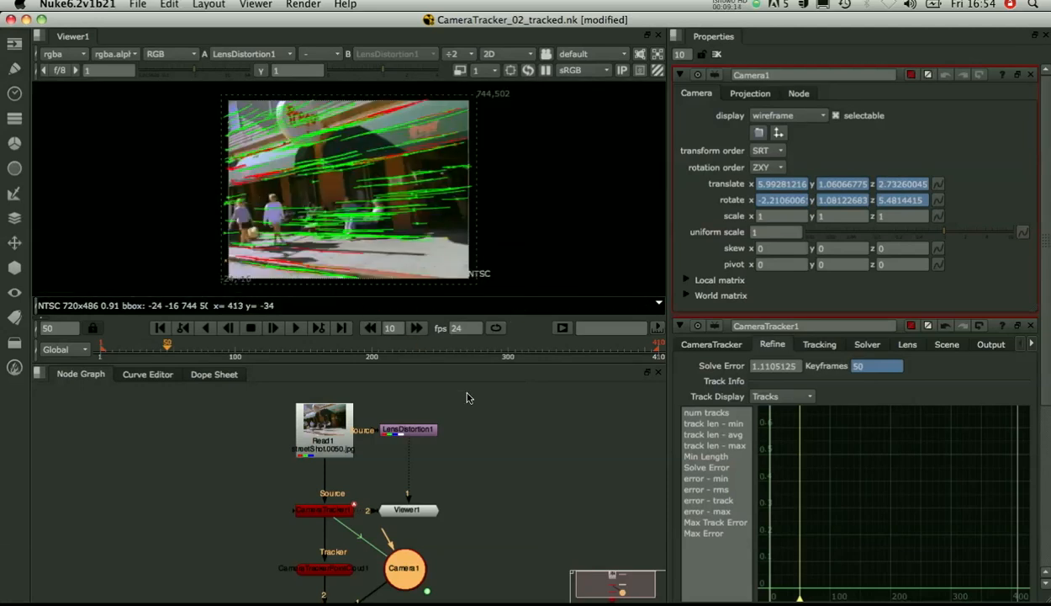
mouse_move(417, 437)
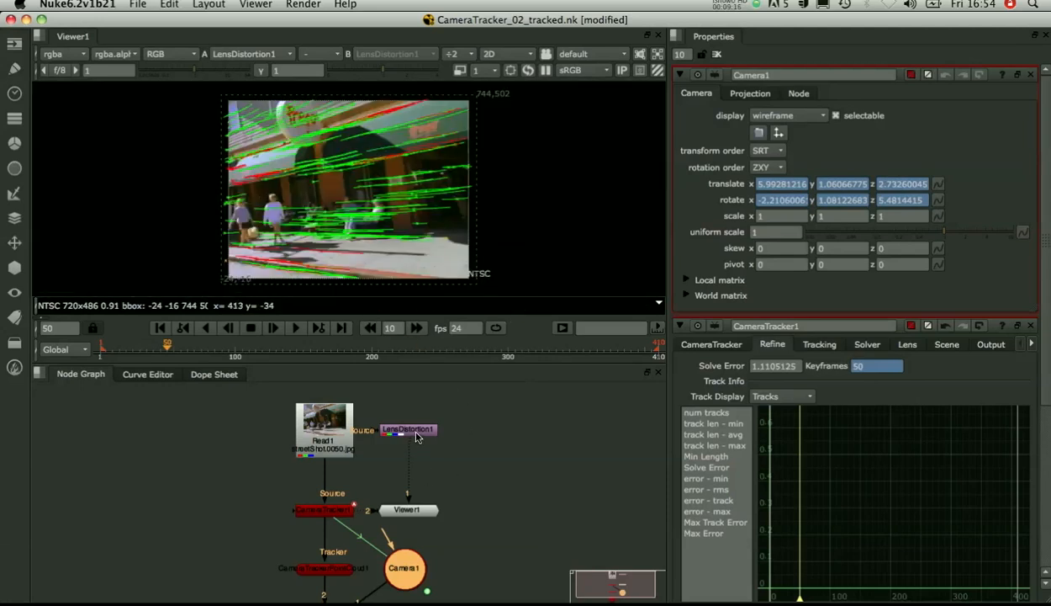
mouse_move(453, 411)
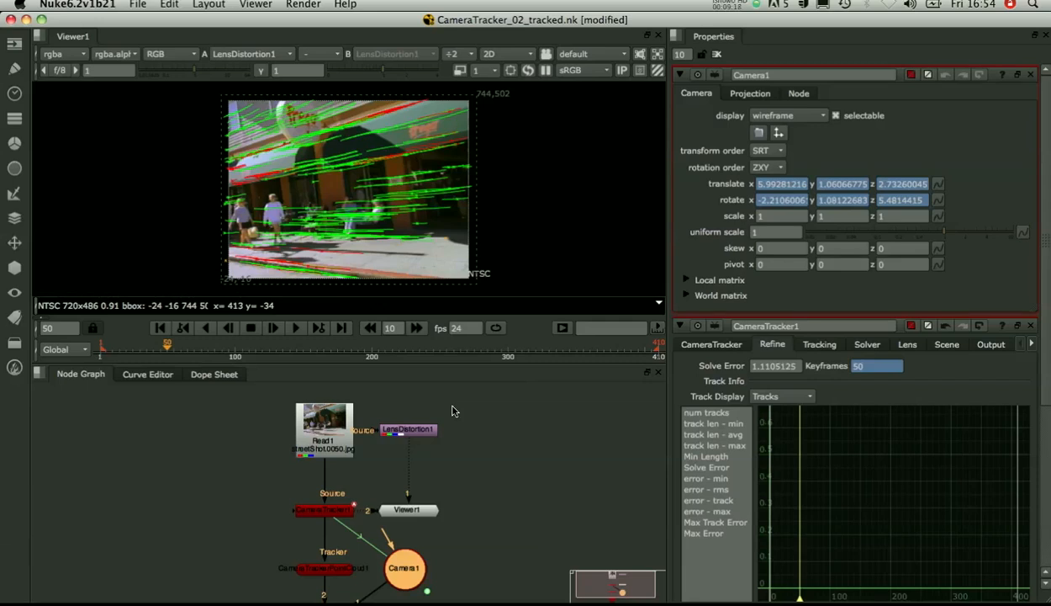
mouse_move(438, 421)
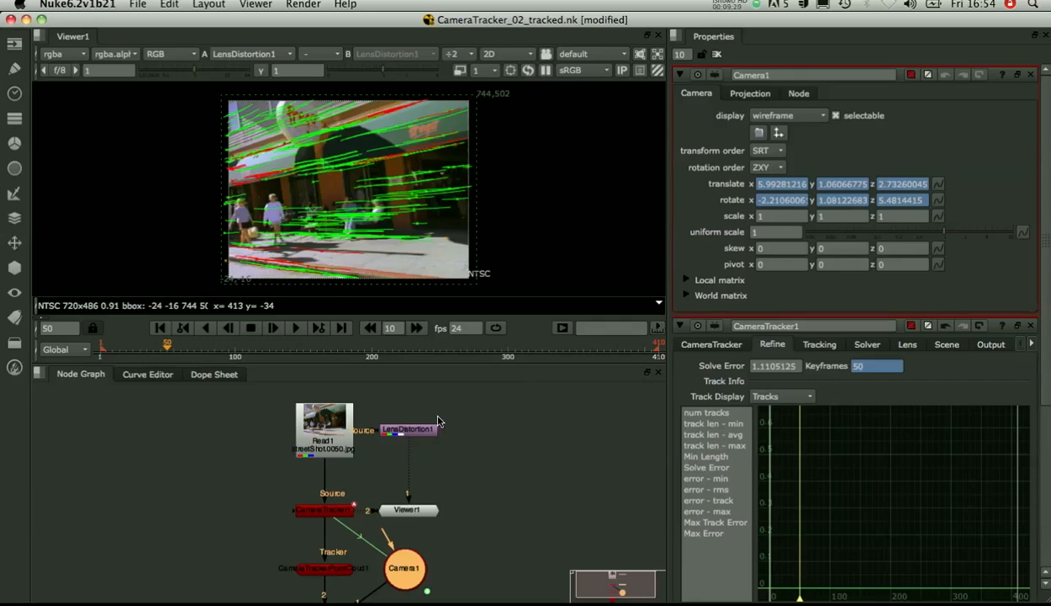
Review CameraTracker1's Lens Distortion dropdown and keep it on Refine Known Lens
left_click(907, 343)
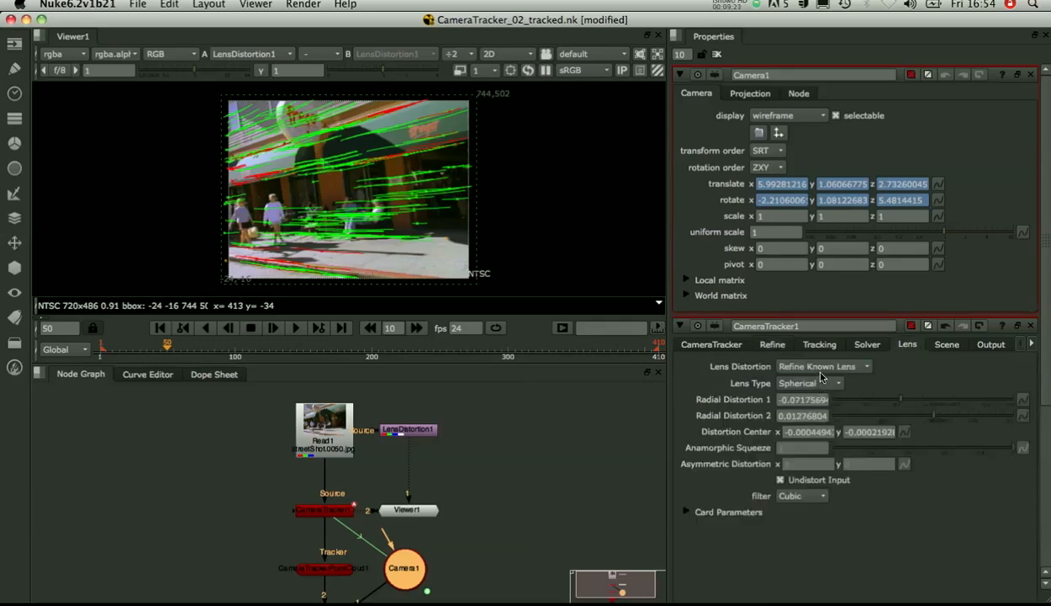
left_click(824, 366)
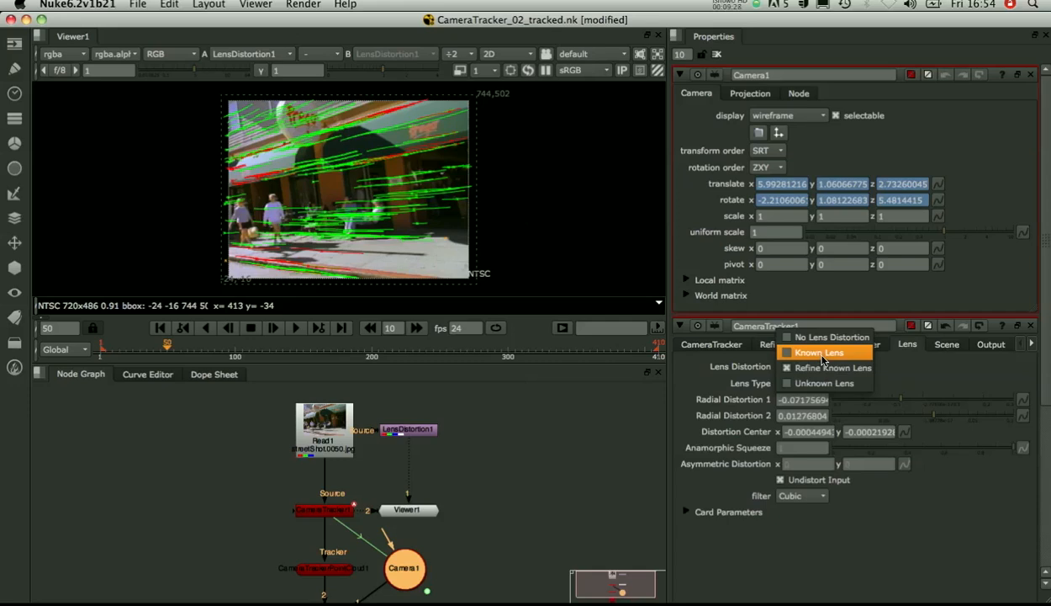
left_click(831, 367)
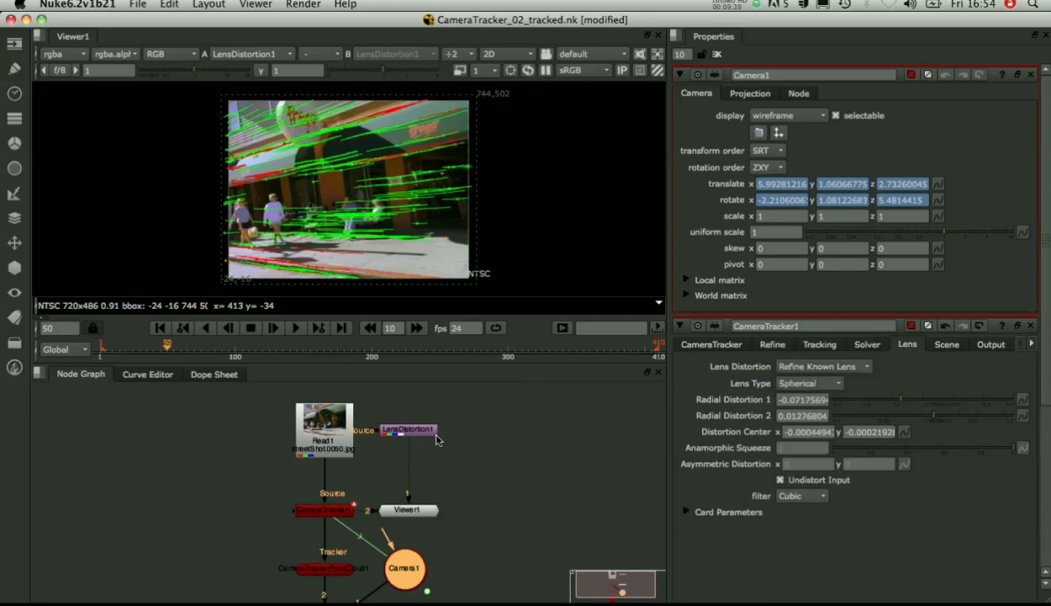
mouse_move(420, 437)
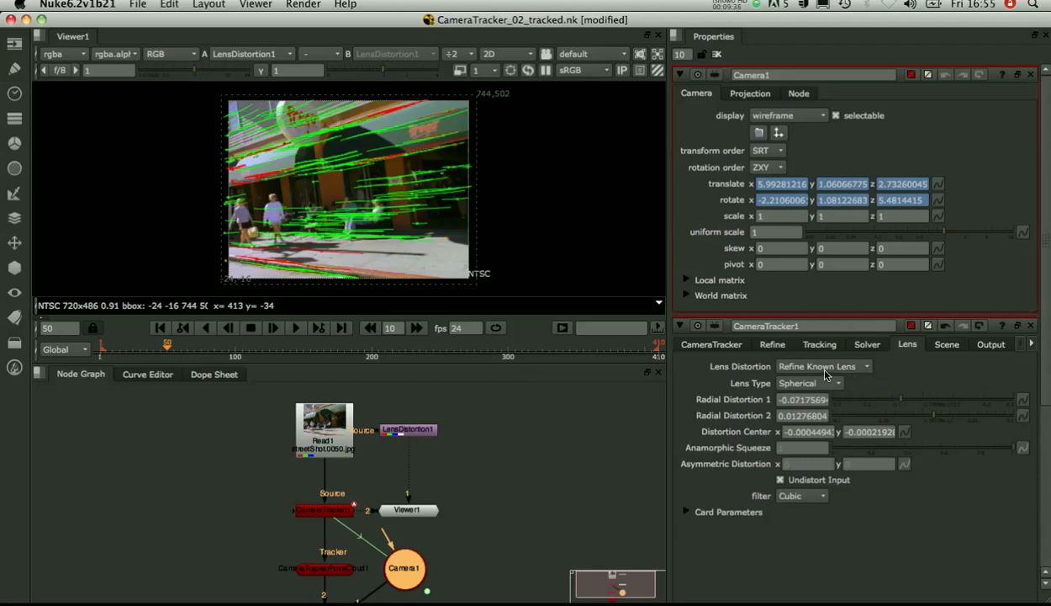
mouse_move(825, 366)
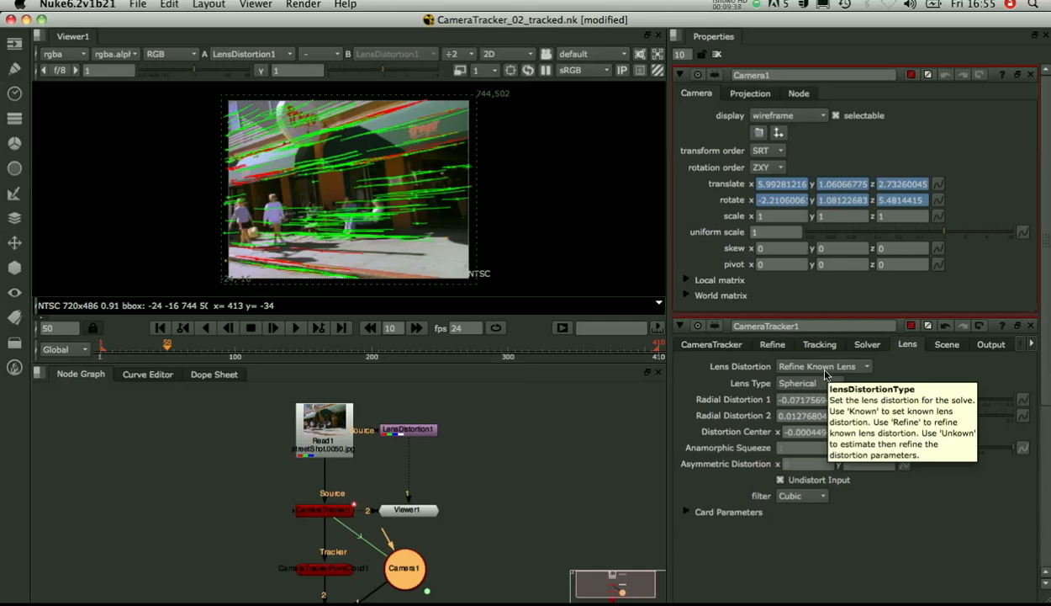
mouse_move(412, 311)
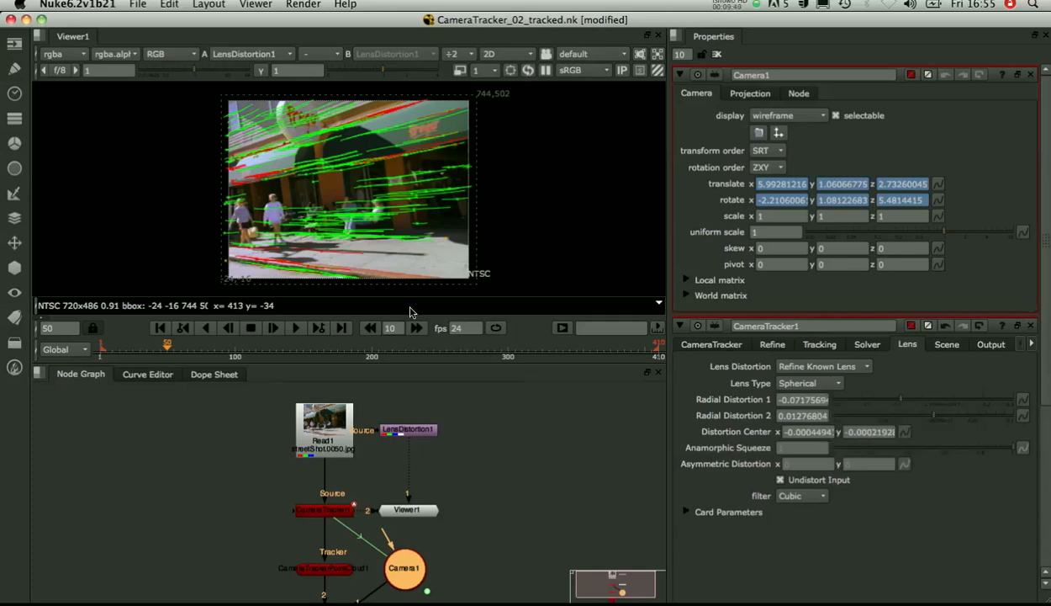